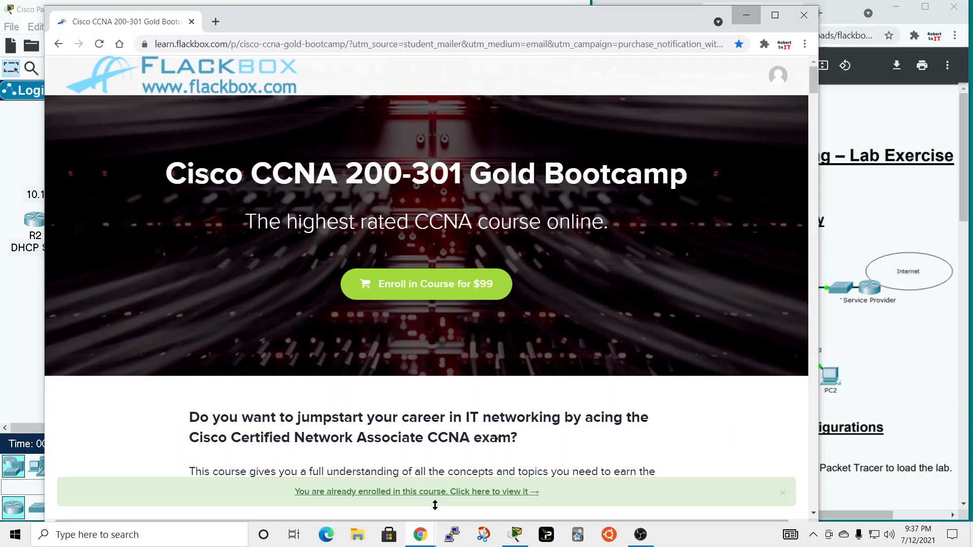
pyautogui.moveTo(213, 217)
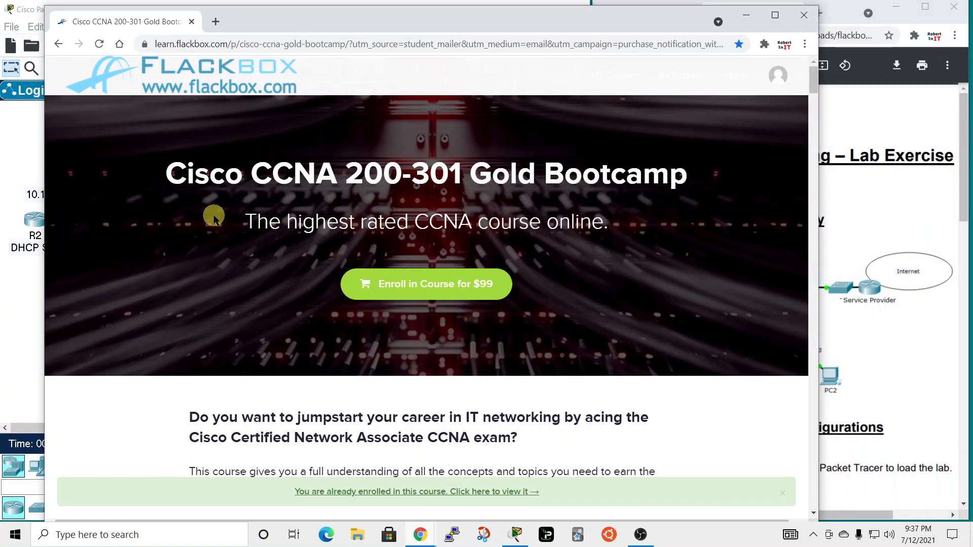
pyautogui.moveTo(298, 105)
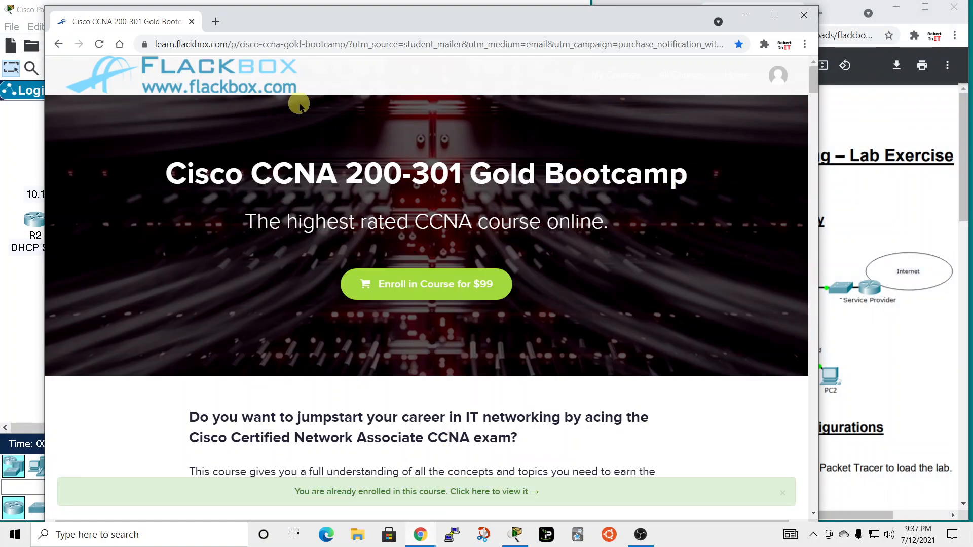
pyautogui.moveTo(402, 314)
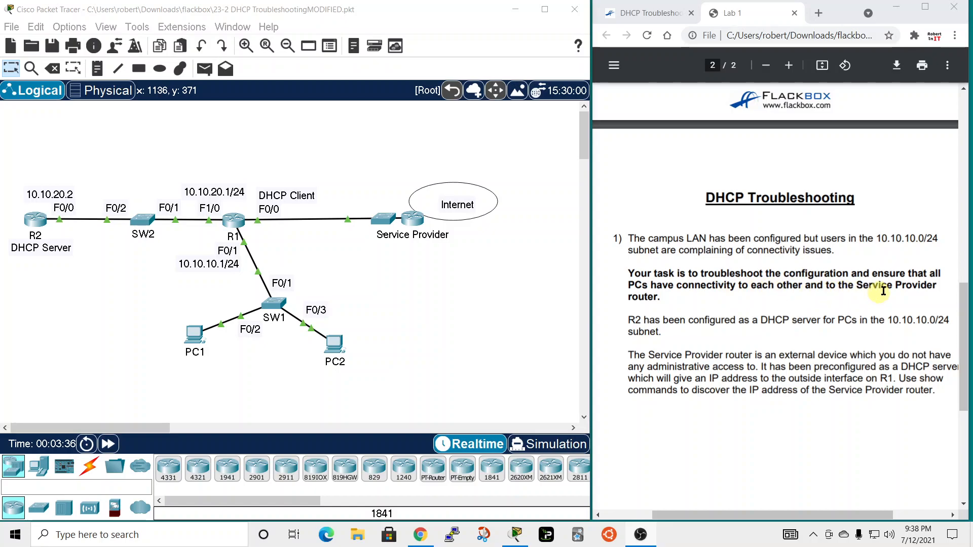
pyautogui.moveTo(719, 310)
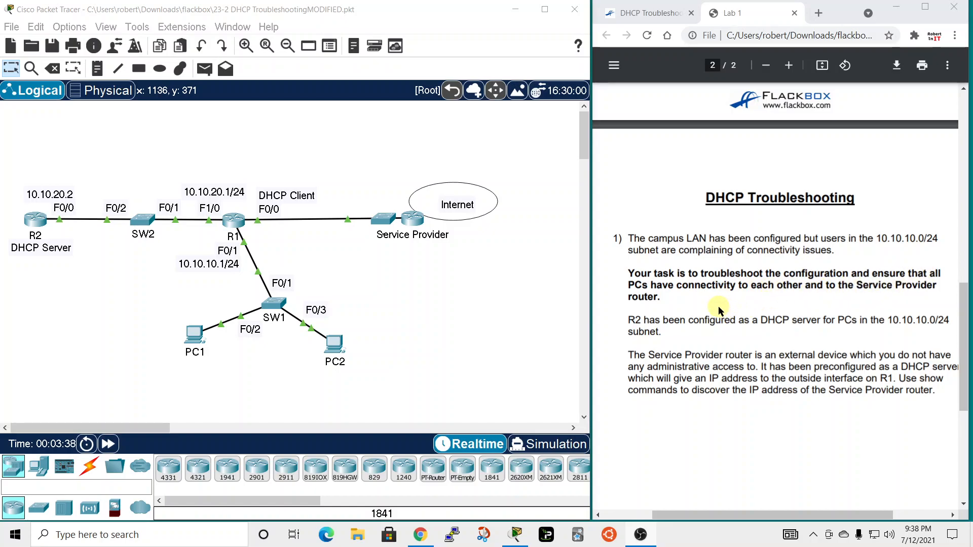
pyautogui.moveTo(602, 319)
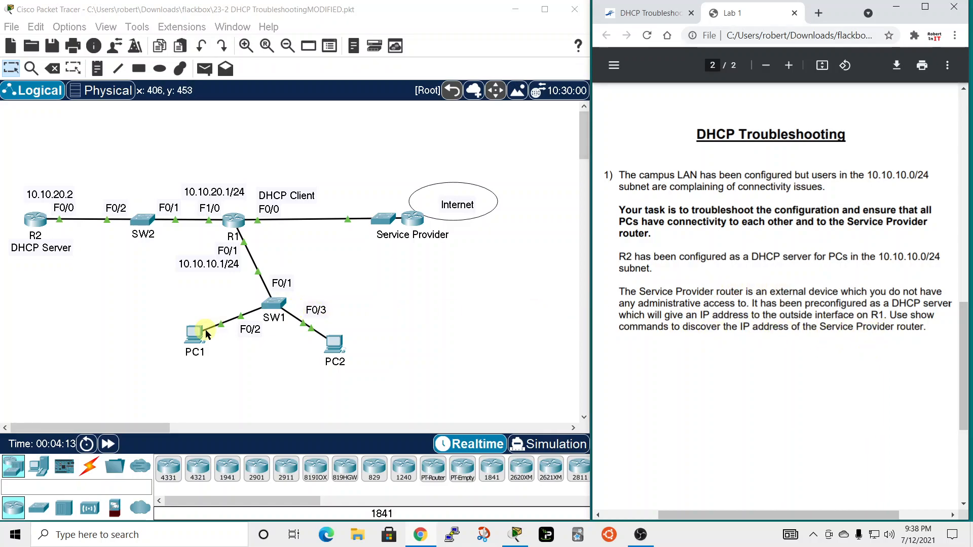
pyautogui.moveTo(285, 257)
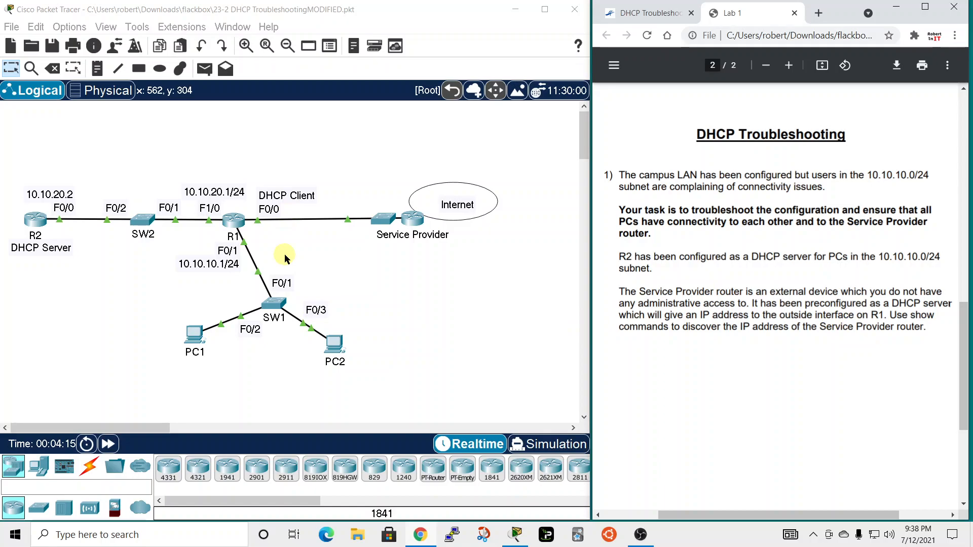
pyautogui.moveTo(252, 339)
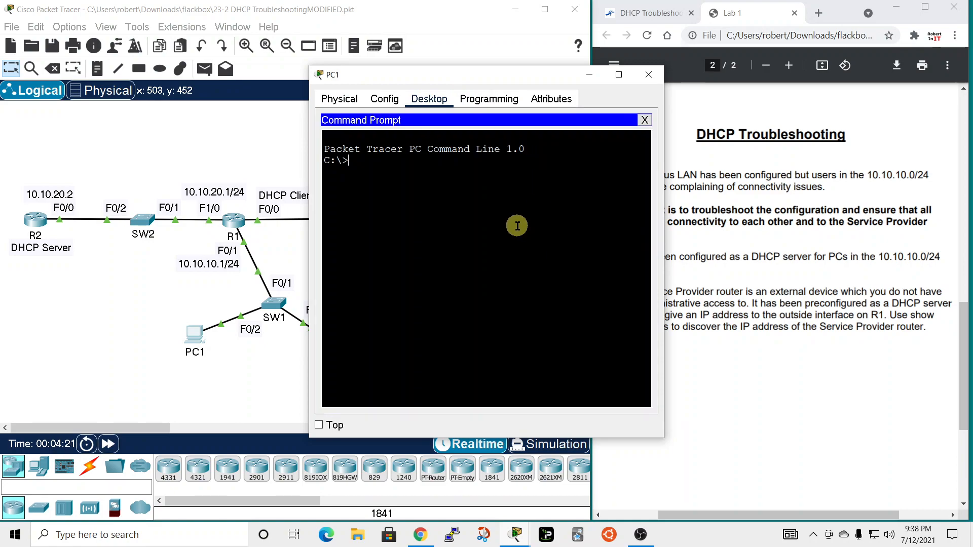
# Run ipconfig /all on PC1, revealing a 169.254.x.x address with DHCP server 0.0.0.0.
pyautogui.write('ipconfig')
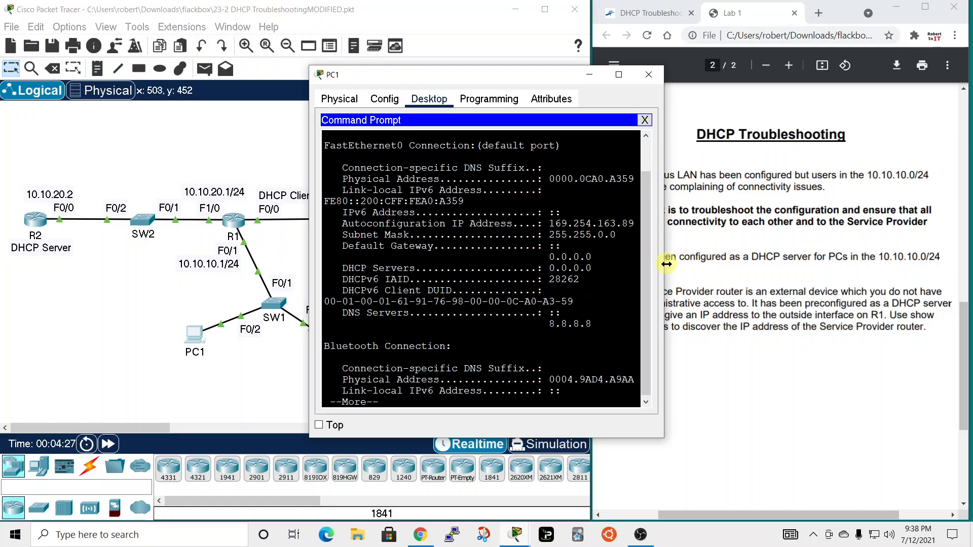
pyautogui.moveTo(484, 74); pyautogui.dragTo(614, 74)
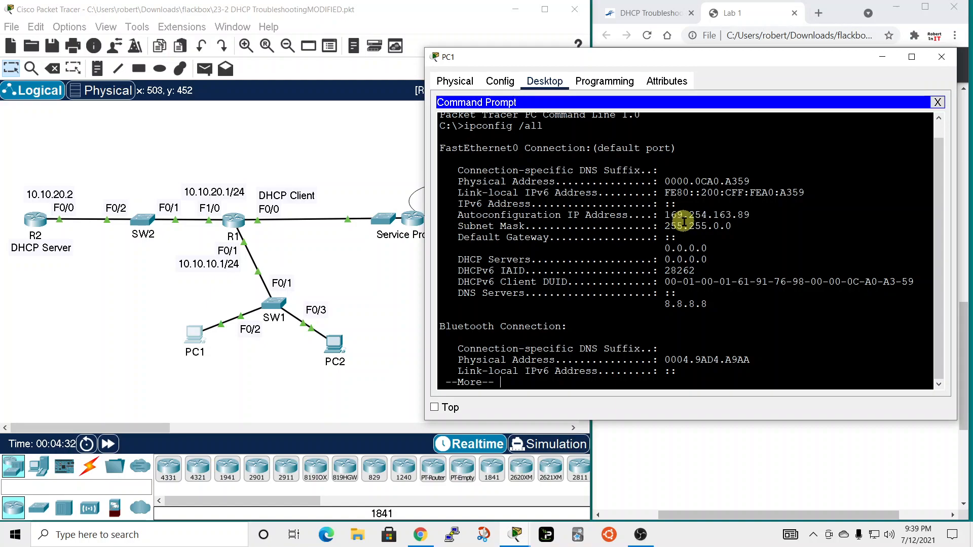
pyautogui.moveTo(289, 267)
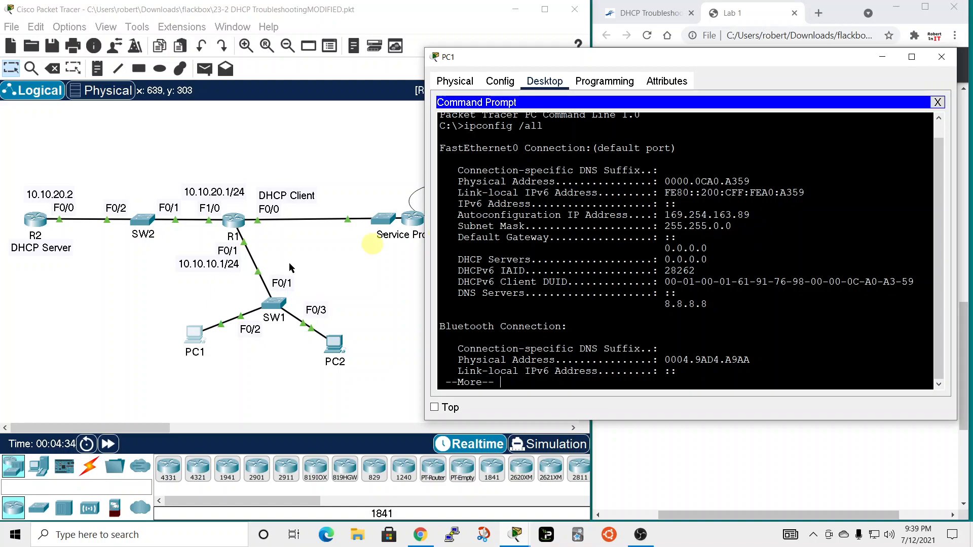
pyautogui.moveTo(161, 186)
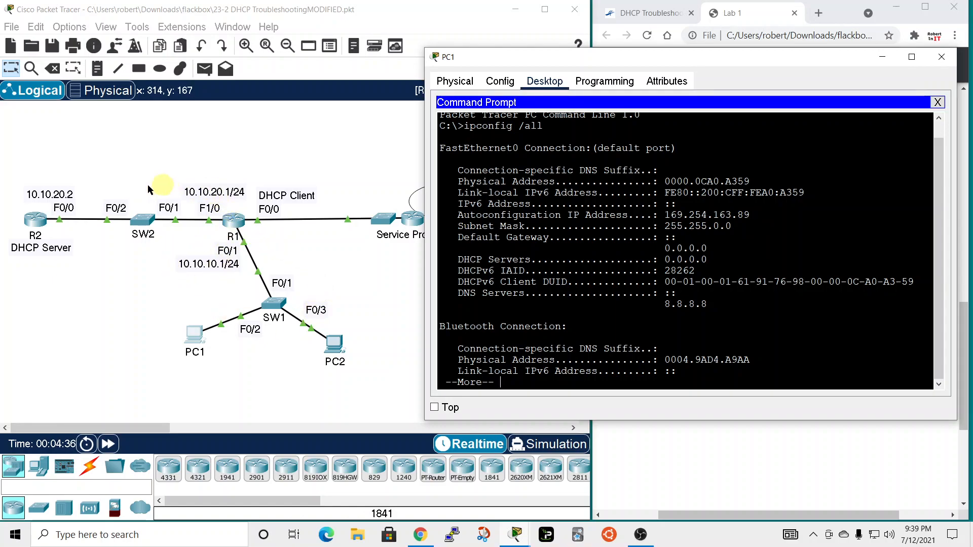
pyautogui.moveTo(294, 350)
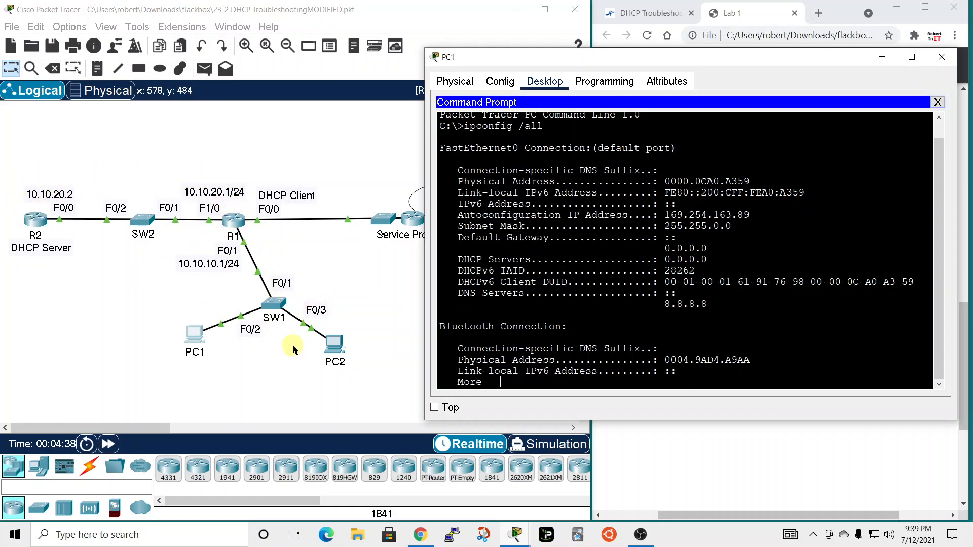
pyautogui.moveTo(673, 236)
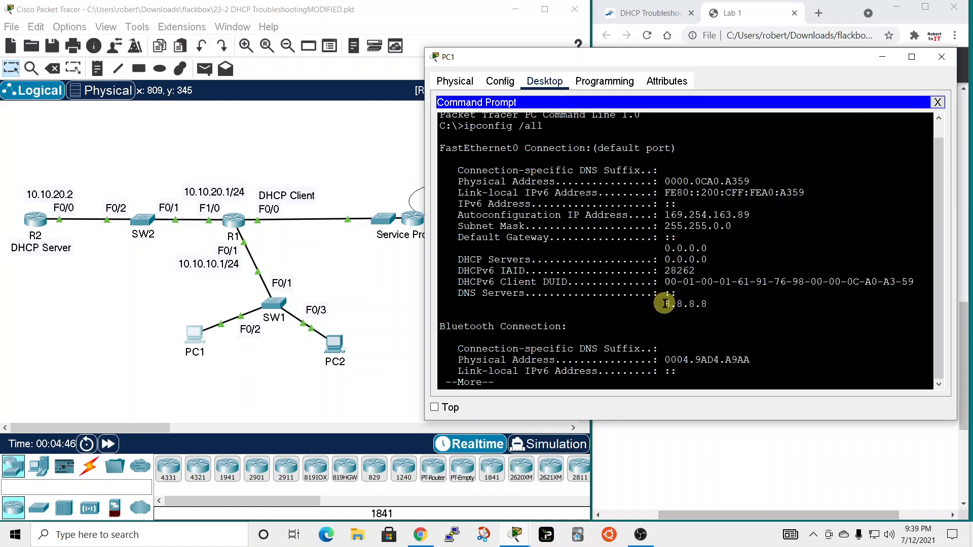
pyautogui.moveTo(665, 303); pyautogui.dragTo(706, 303)
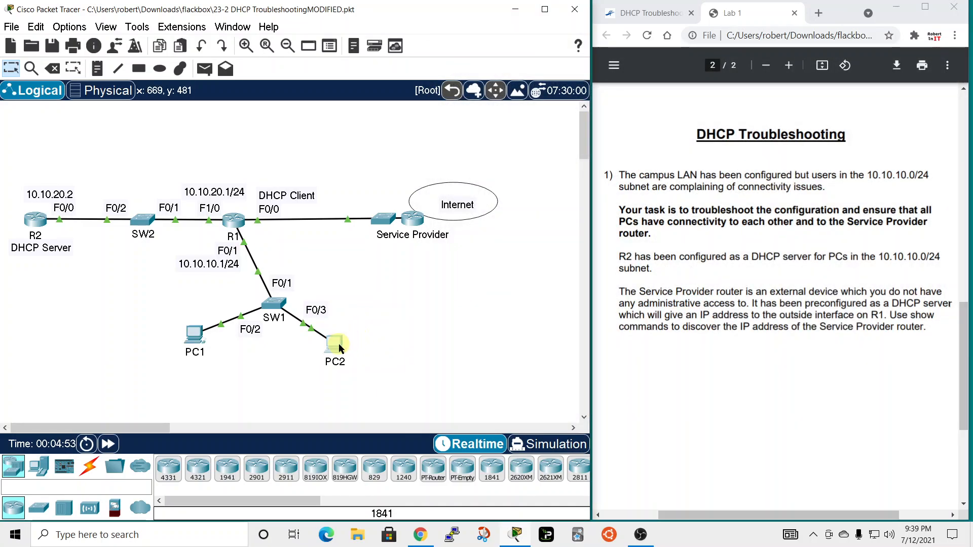
# Run ipconfig /all on PC2, also showing a 169.254.x.x address and no DHCP server, then close PC2.
pyautogui.doubleClick(335, 335)
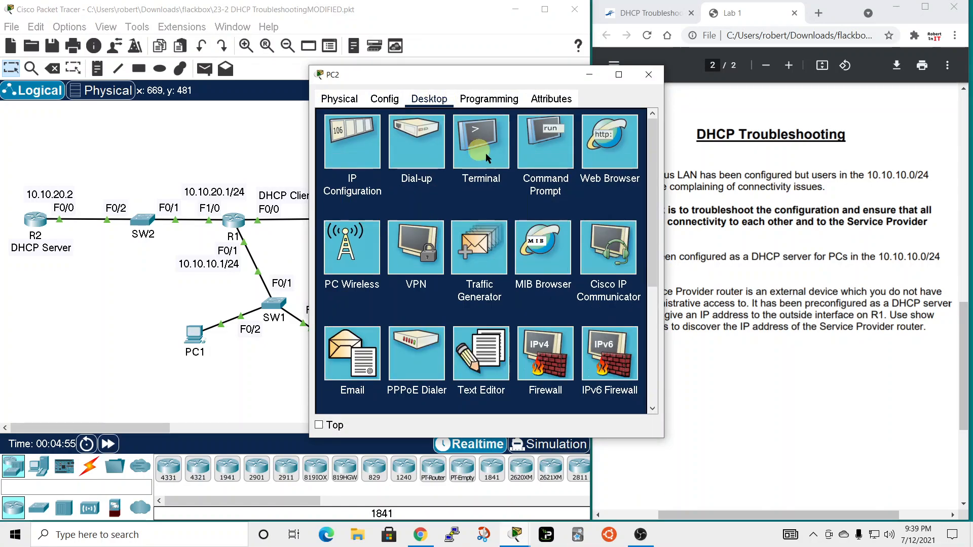
pyautogui.click(544, 140)
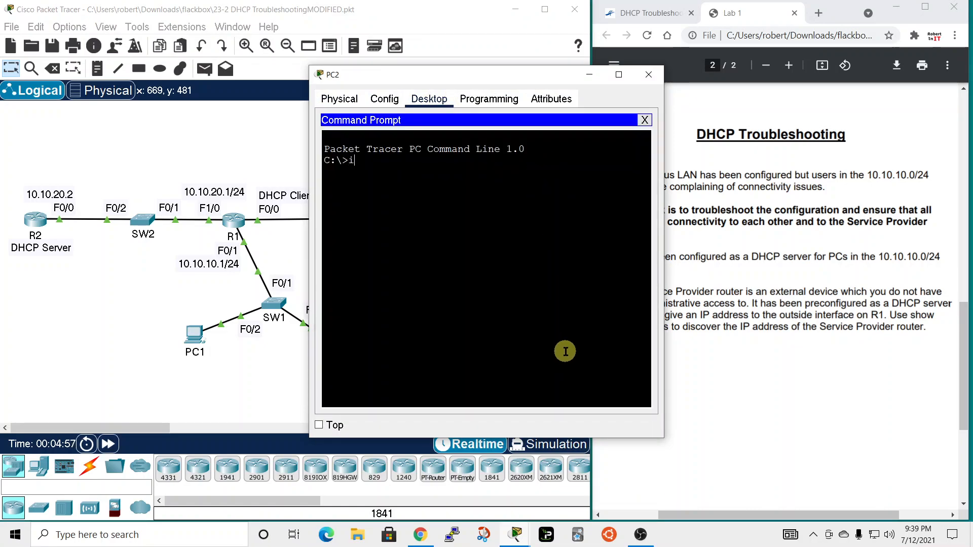
pyautogui.write('pconfig')
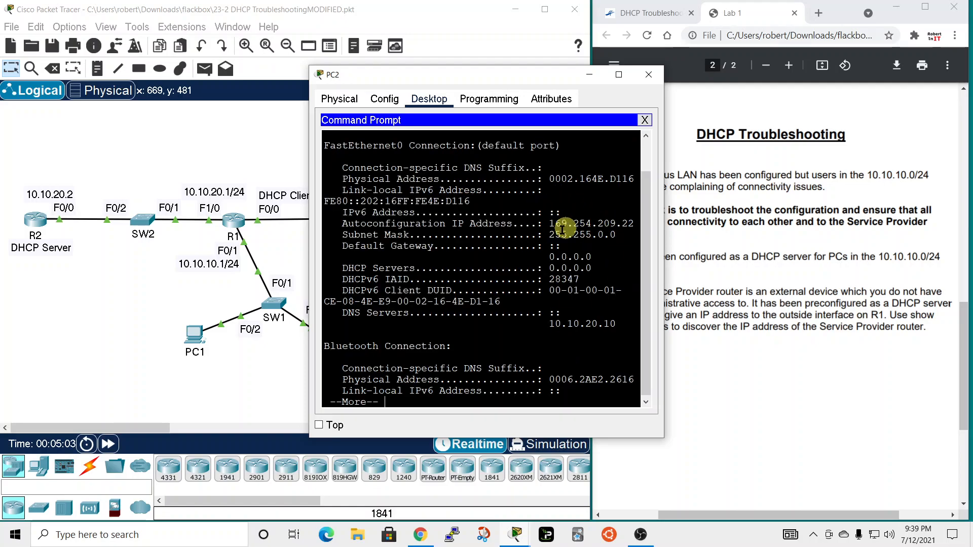
pyautogui.moveTo(655, 219)
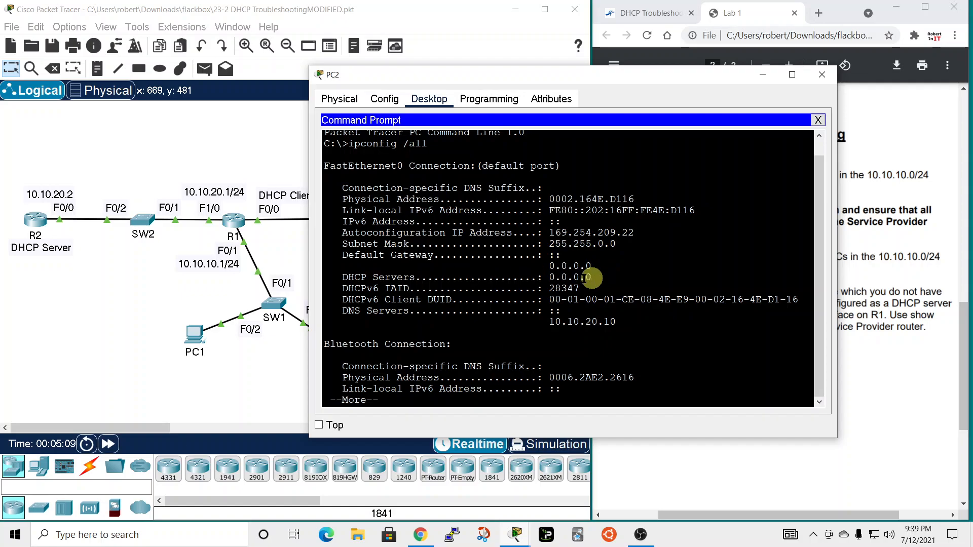
pyautogui.click(818, 120)
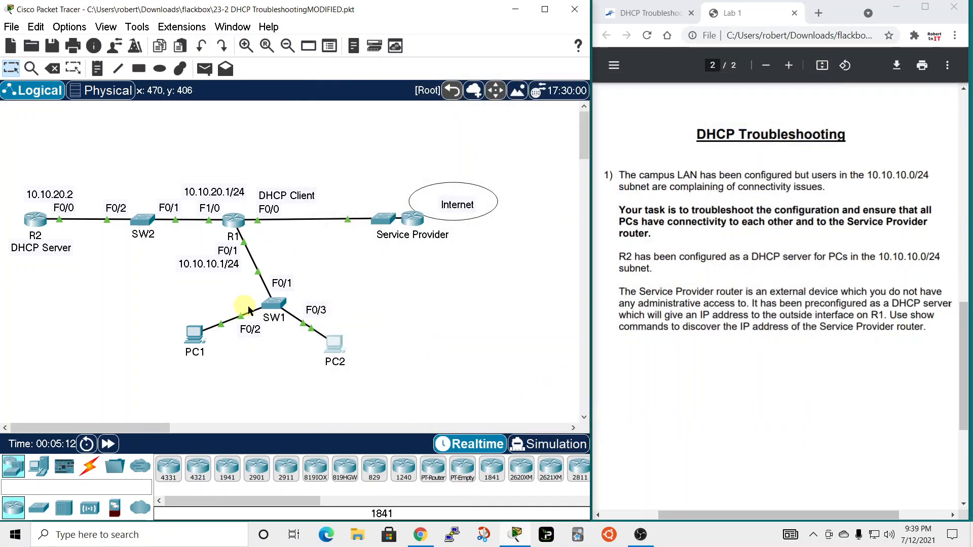
pyautogui.moveTo(208, 230)
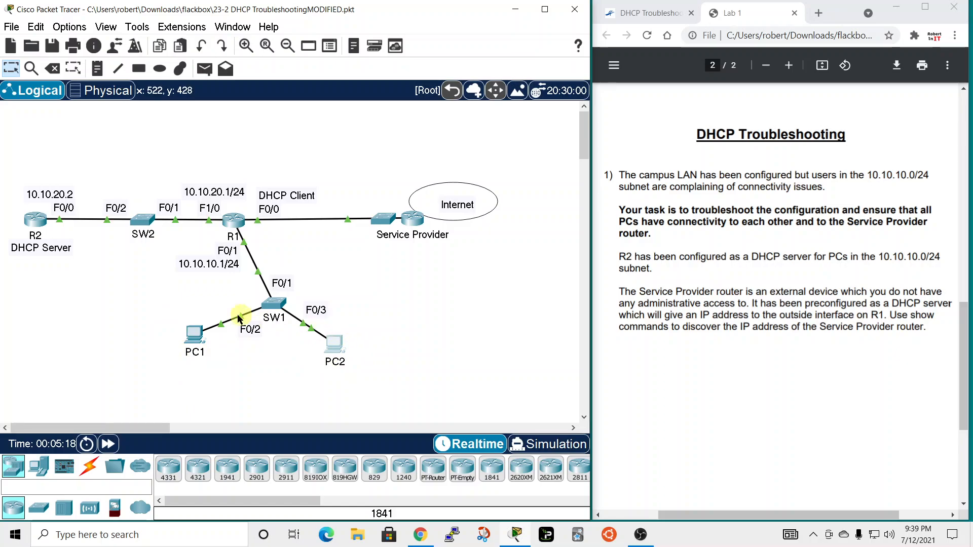
pyautogui.moveTo(358, 332)
pyautogui.write('conf t')
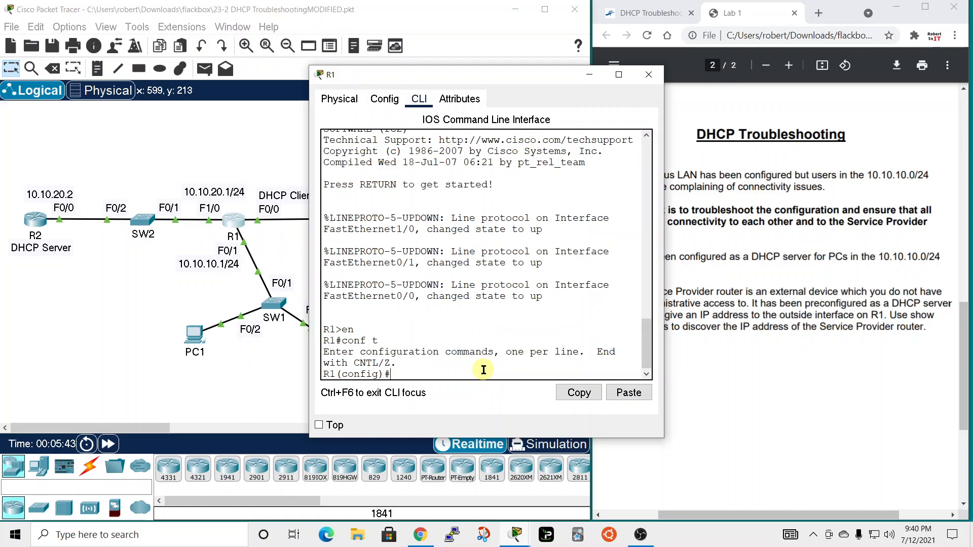
pyautogui.write('exit')
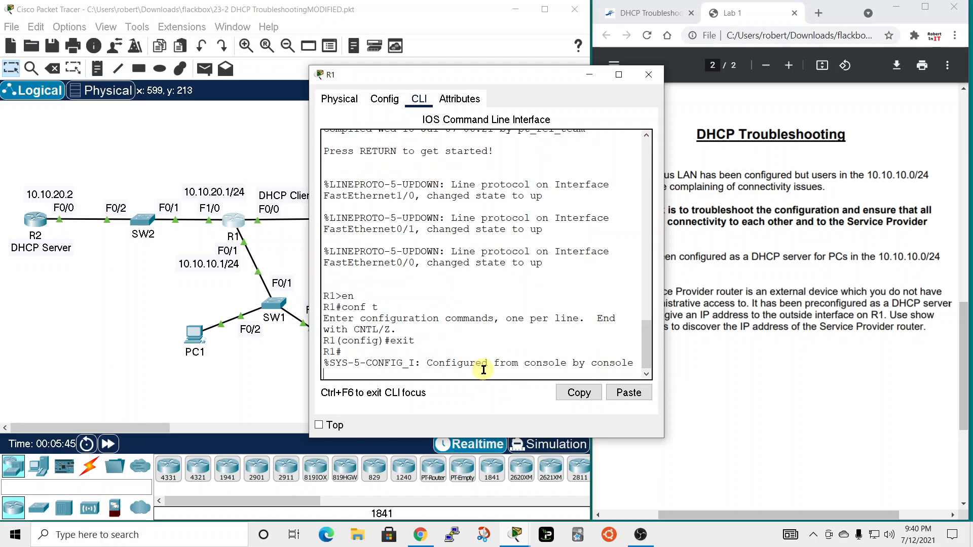
pyautogui.press('enter')
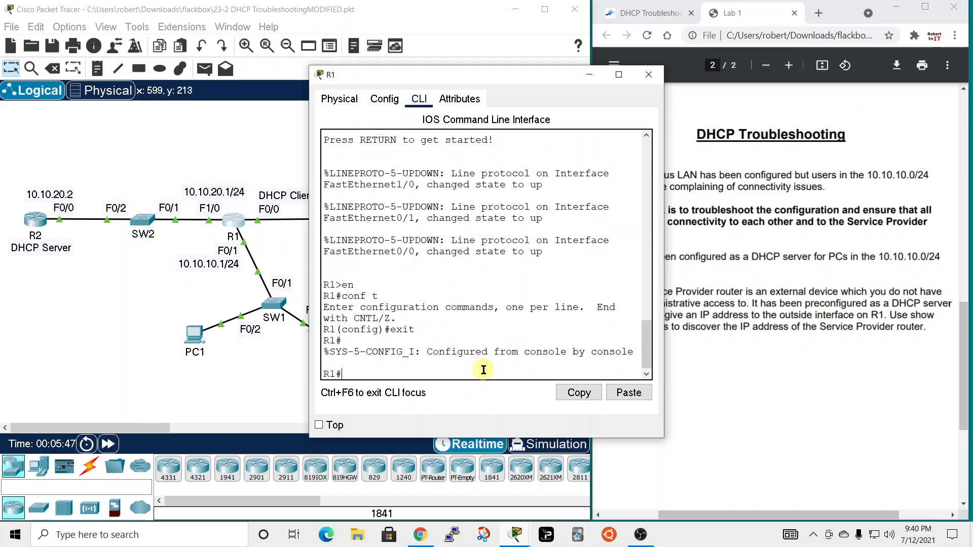
pyautogui.write('sh run')
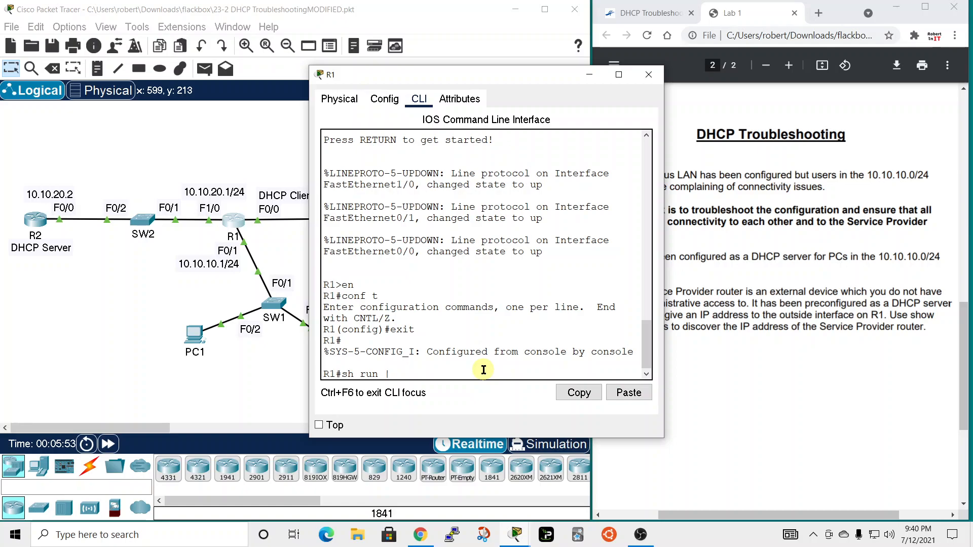
pyautogui.write('begin interface')
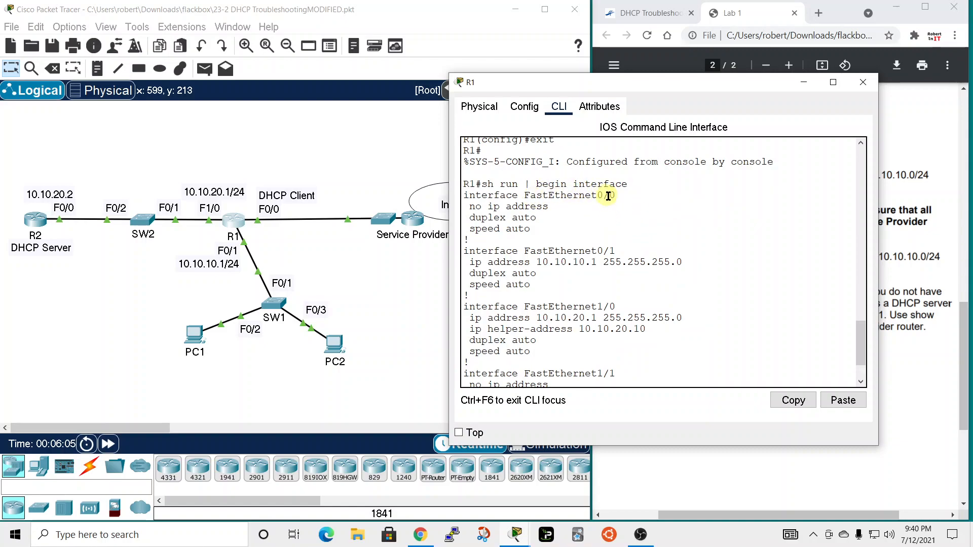
pyautogui.moveTo(269, 209)
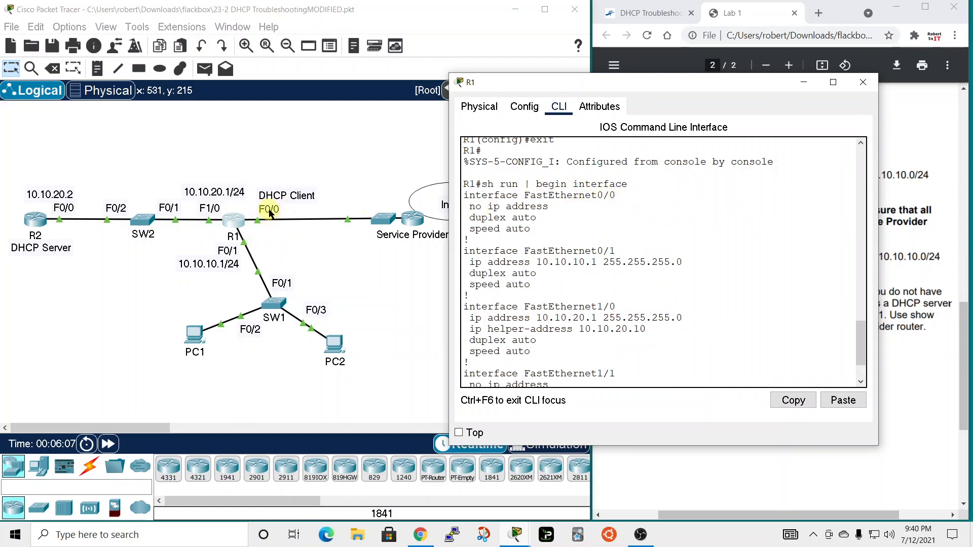
pyautogui.moveTo(524, 195)
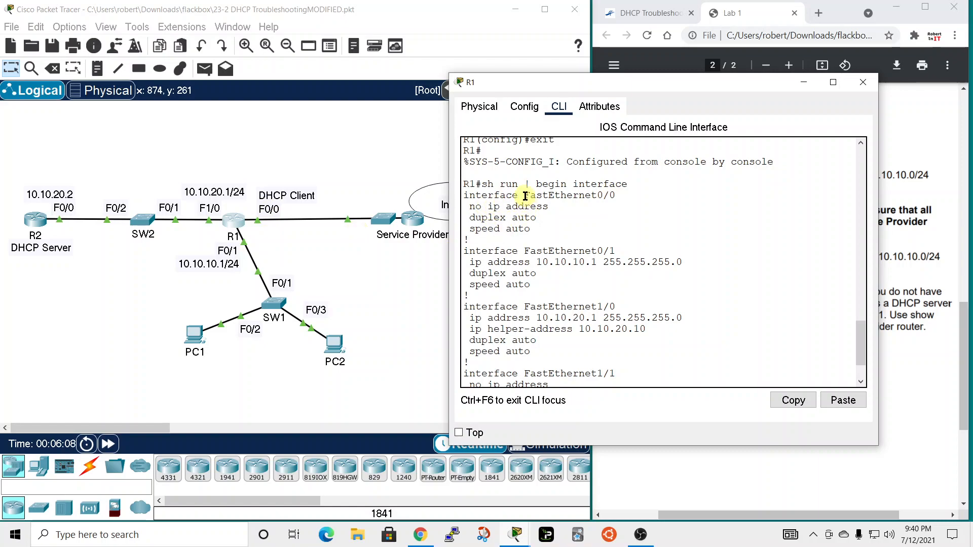
pyautogui.moveTo(325, 217)
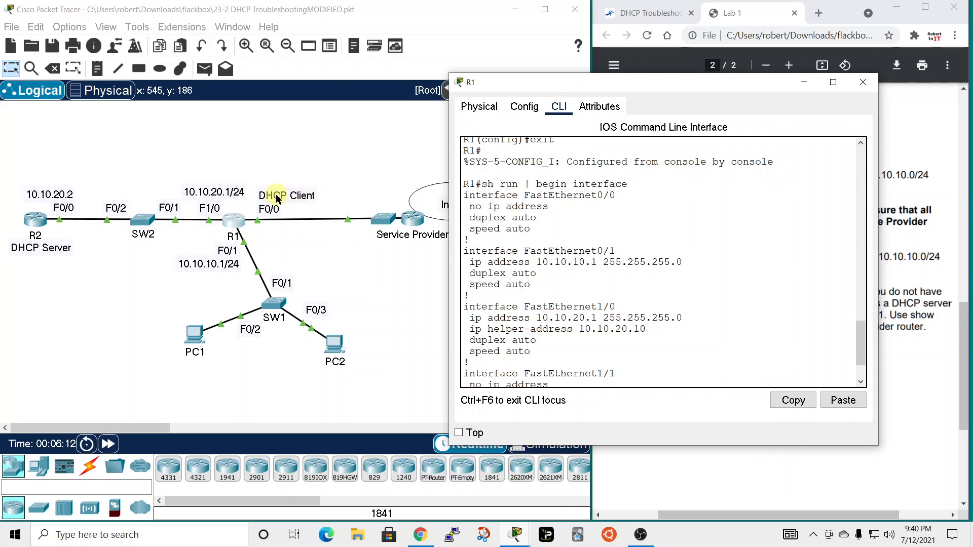
pyautogui.moveTo(366, 222)
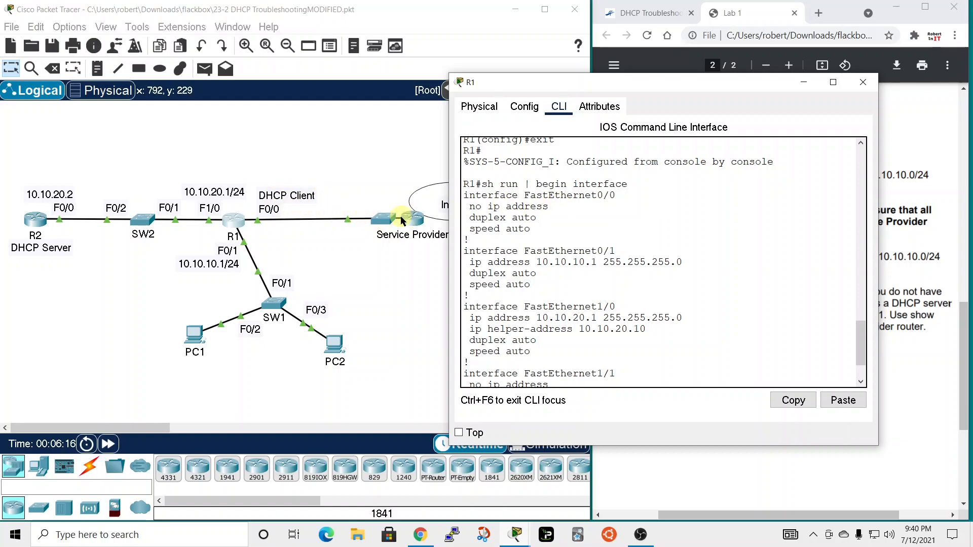
pyautogui.moveTo(595, 252)
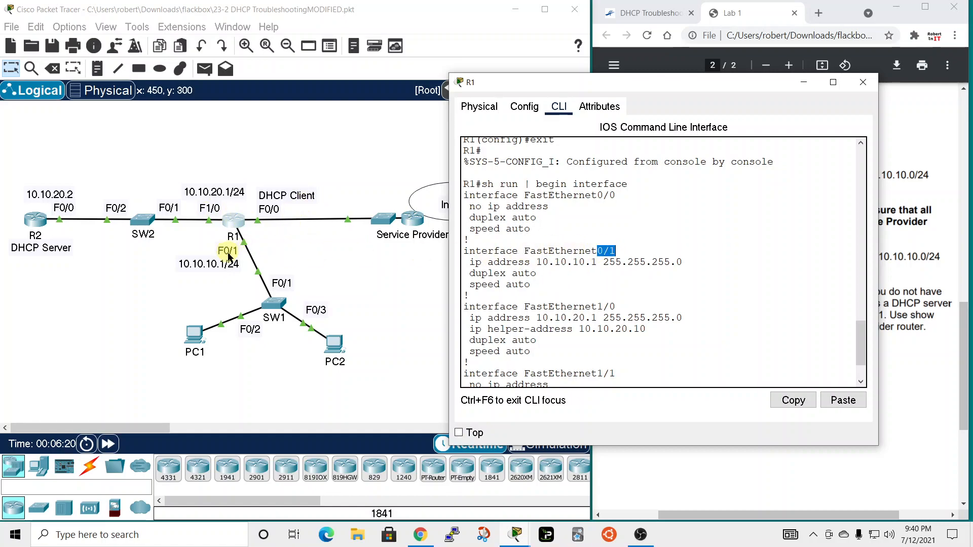
pyautogui.moveTo(563, 270)
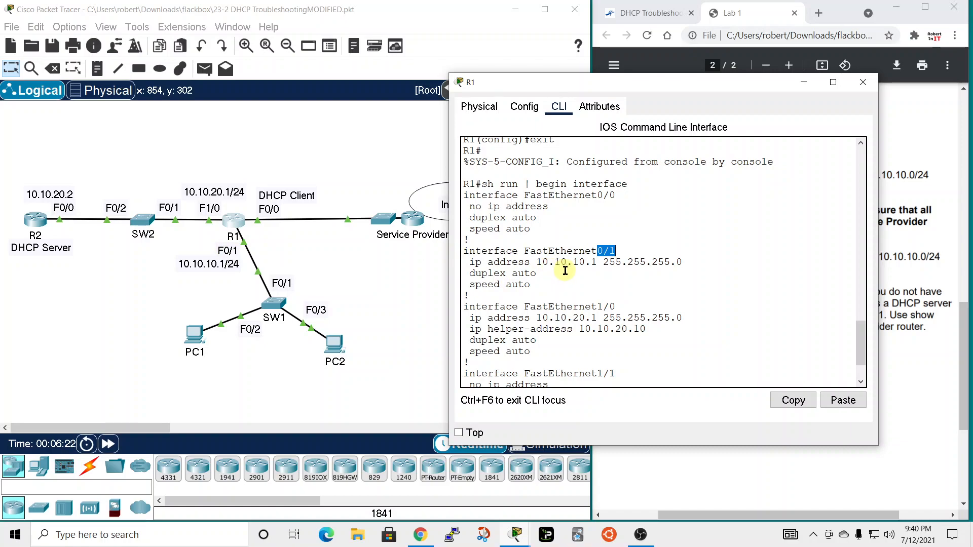
pyautogui.moveTo(637, 272)
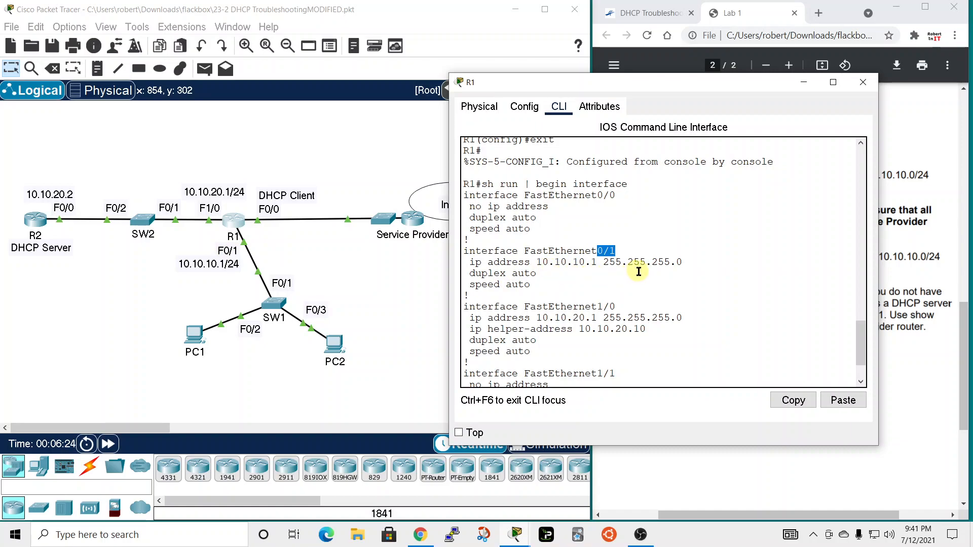
pyautogui.moveTo(679, 273)
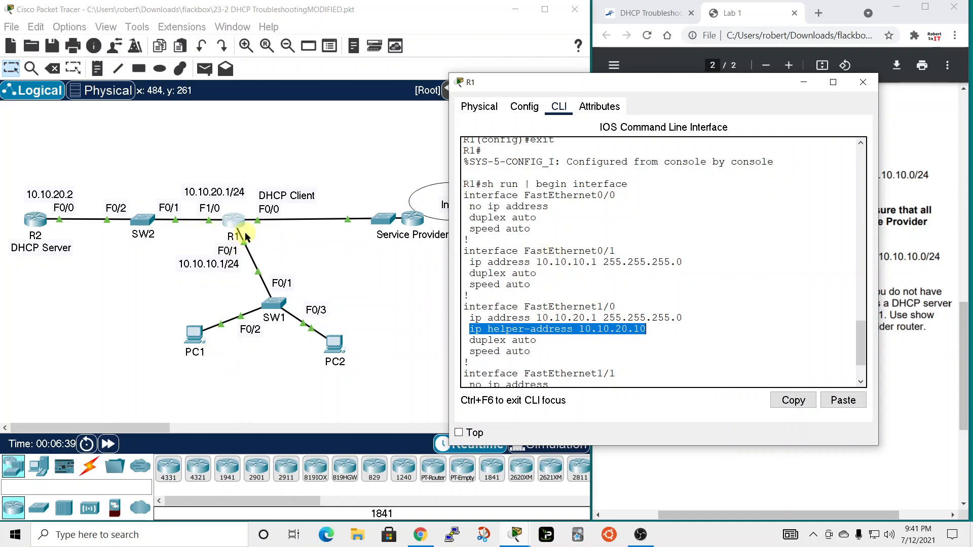
pyautogui.moveTo(292, 331)
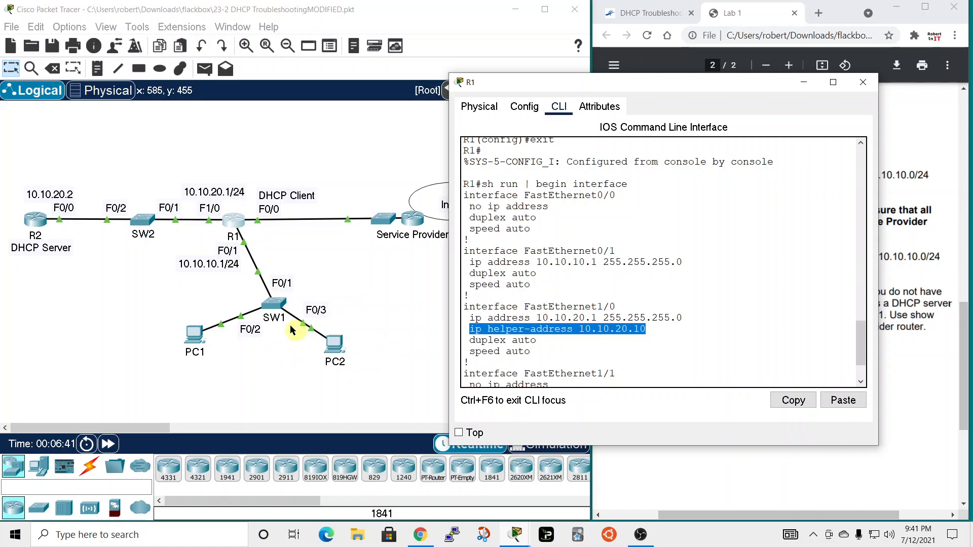
pyautogui.moveTo(369, 375)
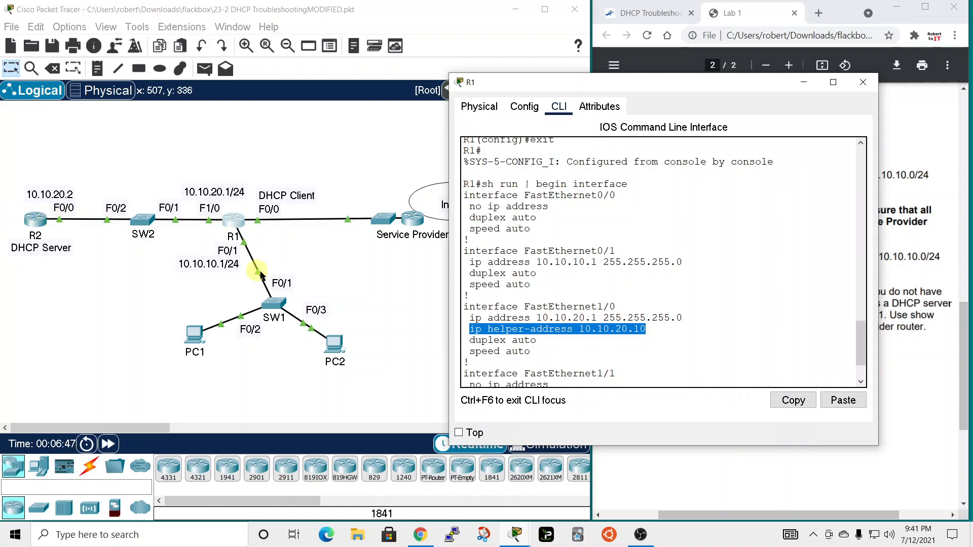
pyautogui.moveTo(625, 356)
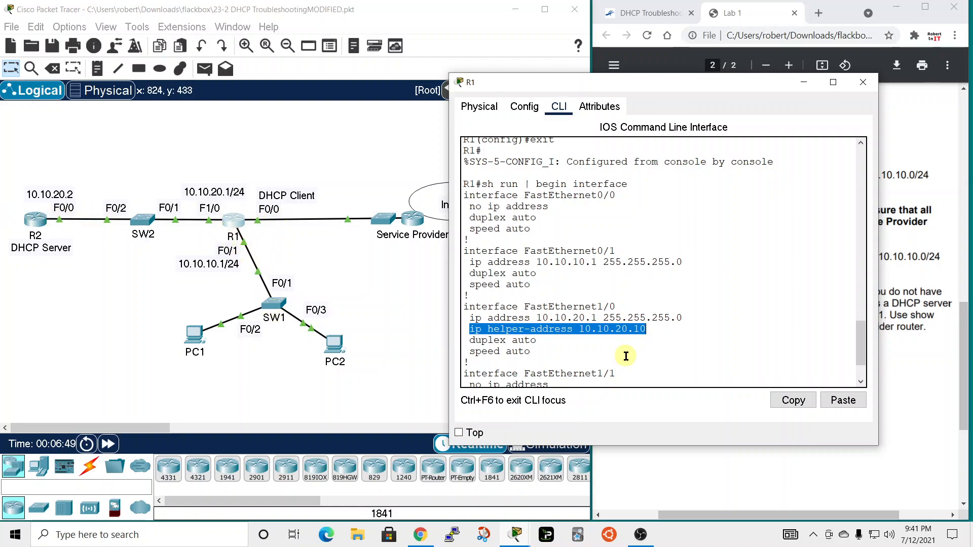
pyautogui.moveTo(590, 302)
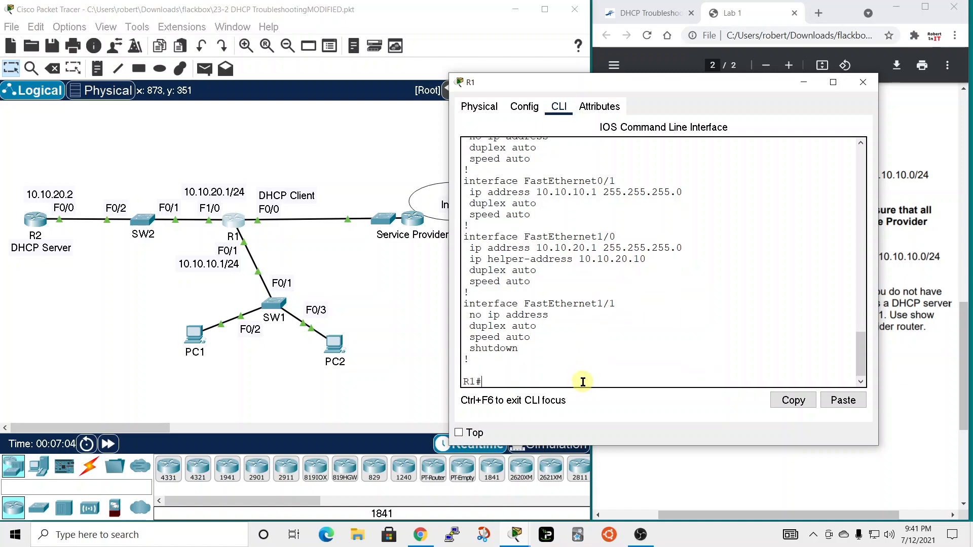
# Remove 'ip helper-address 10.10.20.10' from R1's FastEthernet1/0 in configuration mode.
pyautogui.write('conf t')
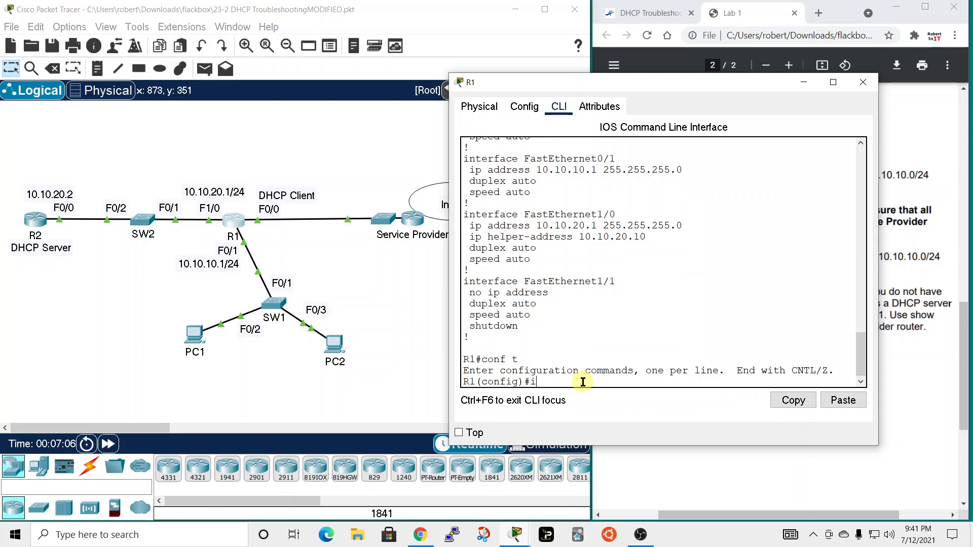
pyautogui.write('interface 1/0')
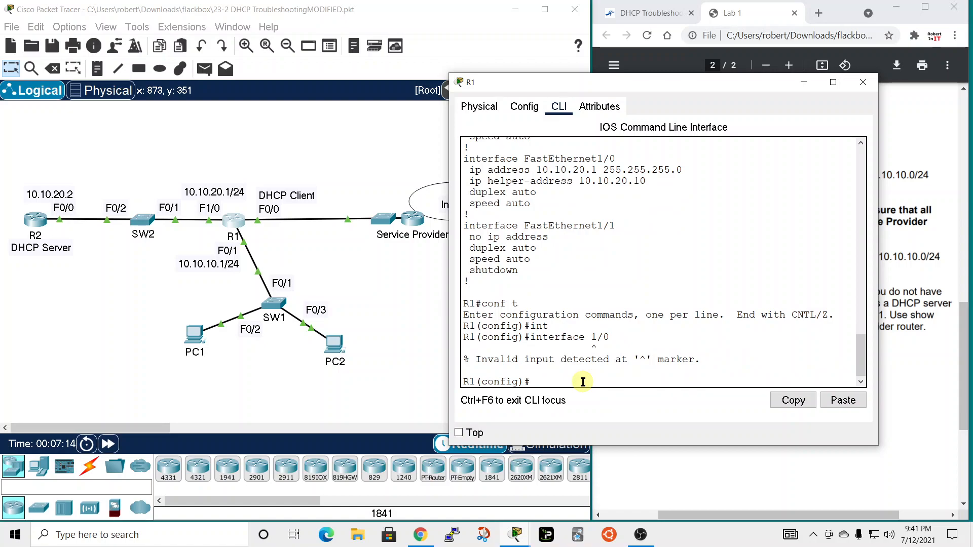
pyautogui.write('interface fastEthernet 1/0')
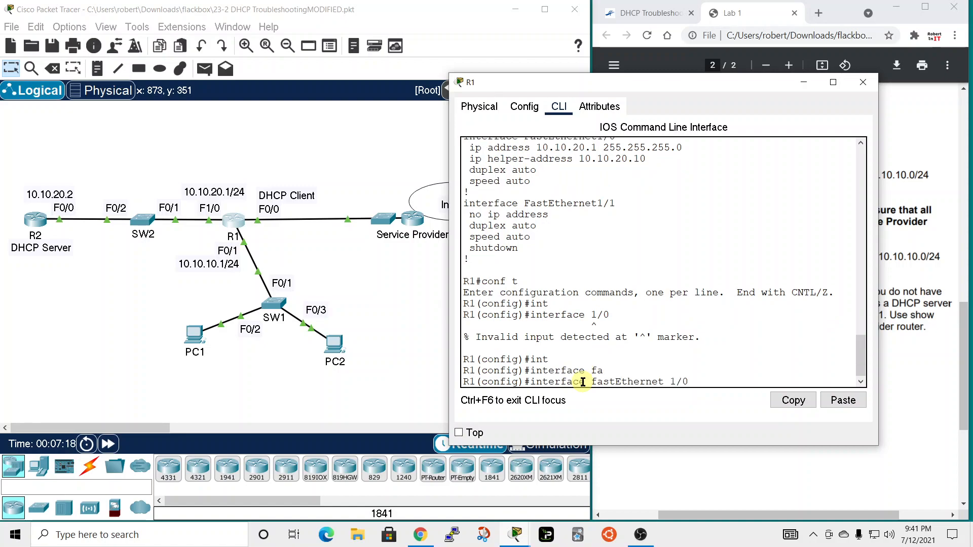
pyautogui.press('enter')
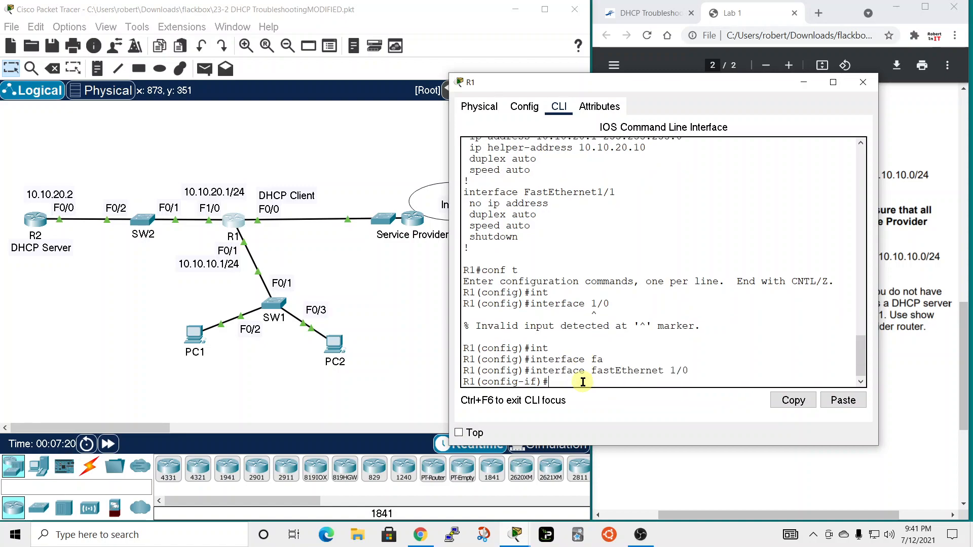
pyautogui.rightClick(581, 382)
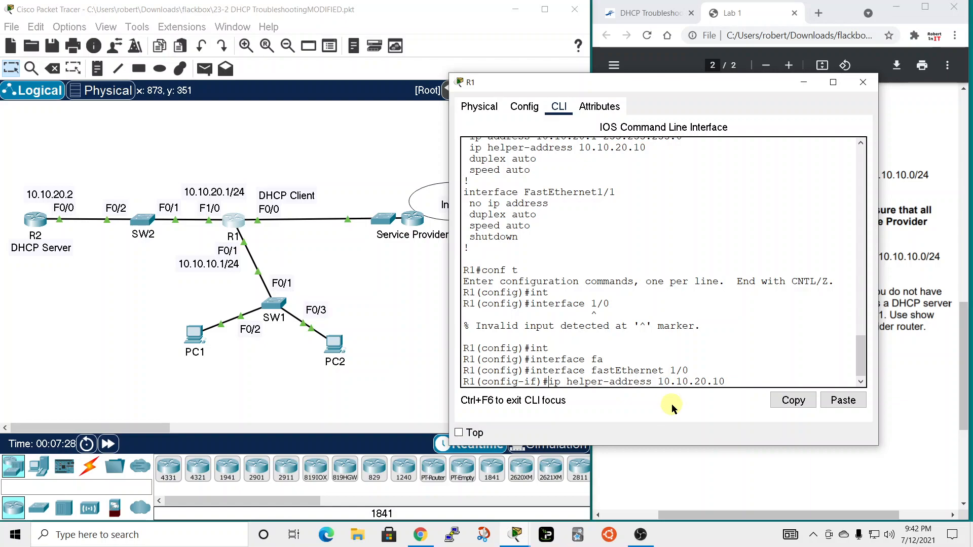
pyautogui.write('no')
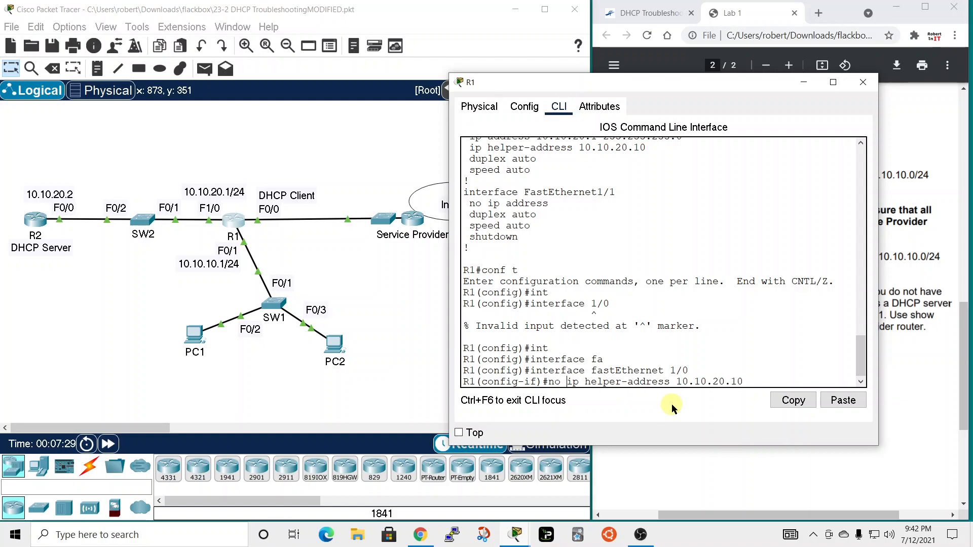
pyautogui.moveTo(668, 363)
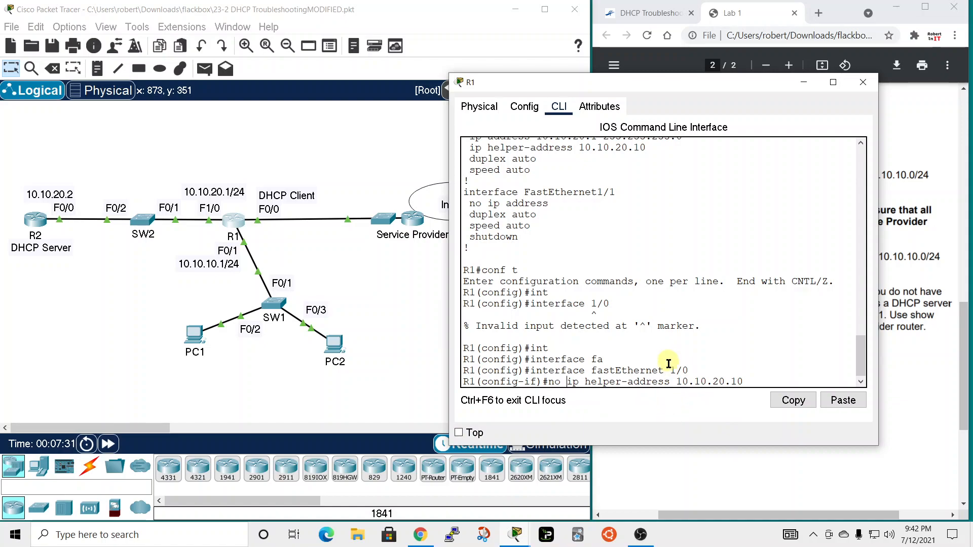
pyautogui.moveTo(433, 304)
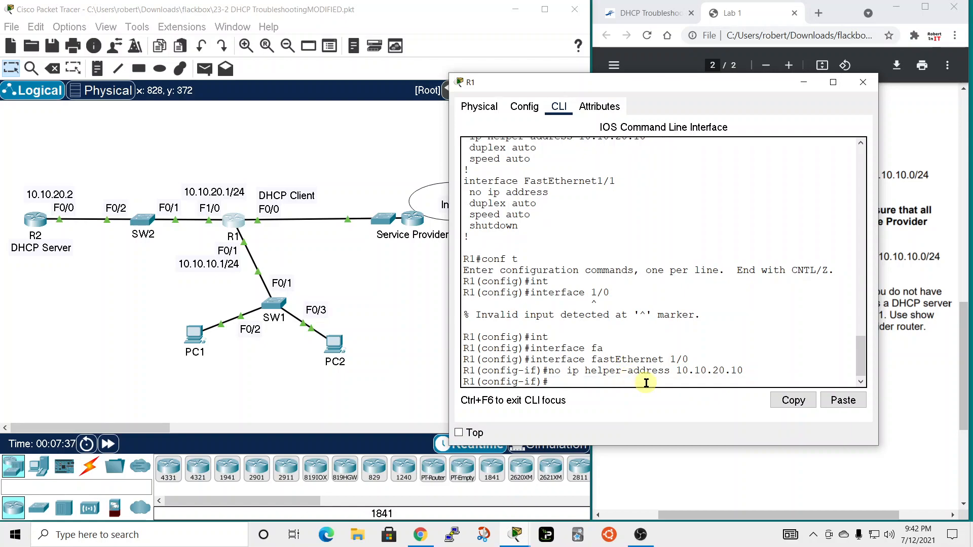
pyautogui.moveTo(634, 383)
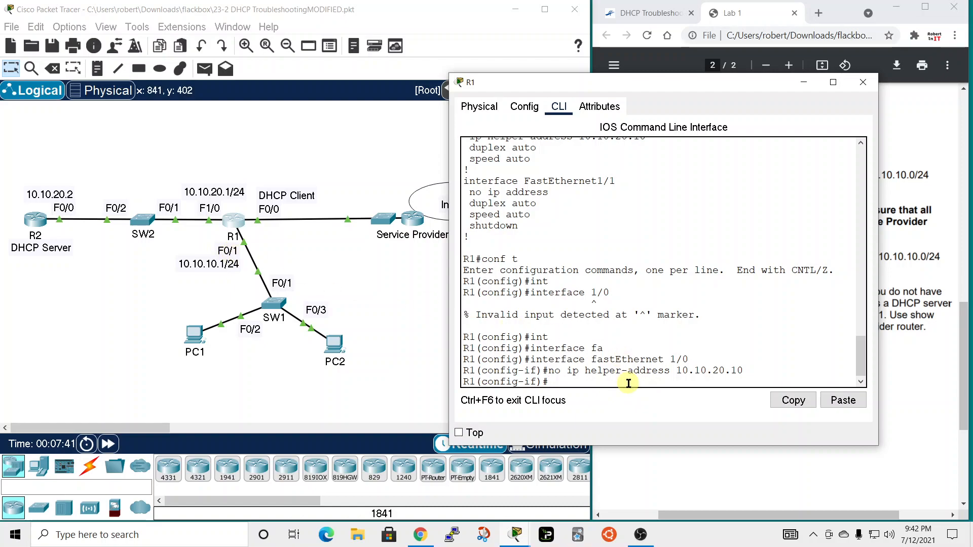
# Move to FastEthernet0/1 and stage the 'ip helper-address 10.10.20.10' line there.
pyautogui.write('exit')
pyautogui.write('interface fastEthernet')
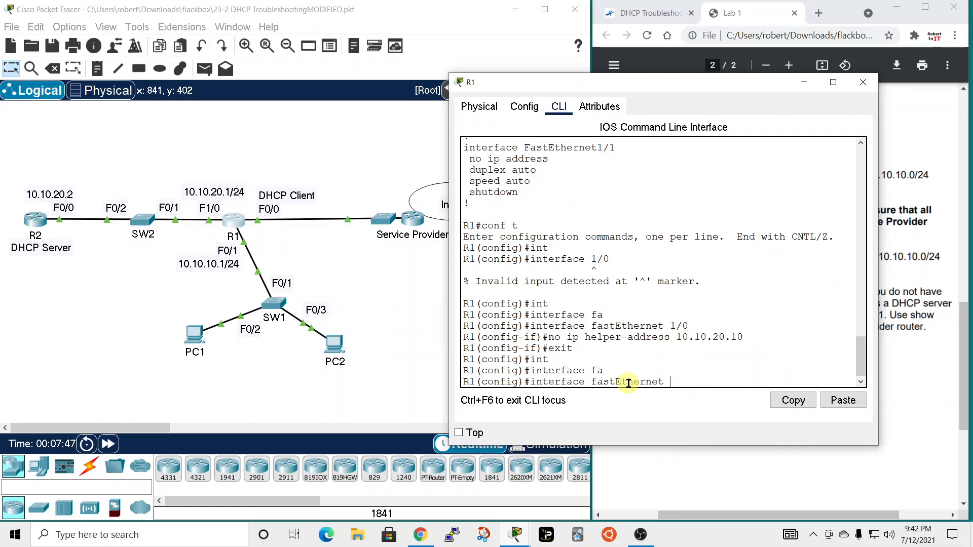
pyautogui.write('0/1')
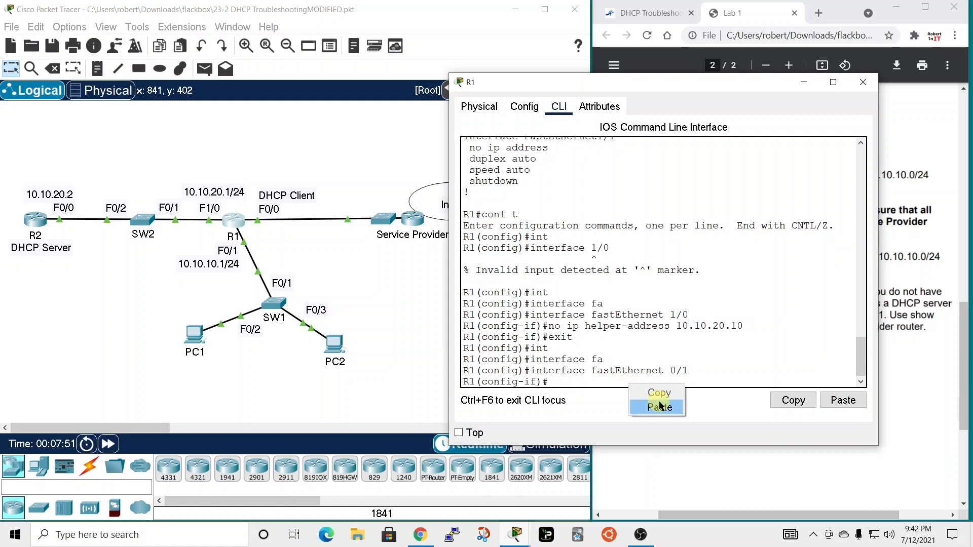
pyautogui.click(658, 408)
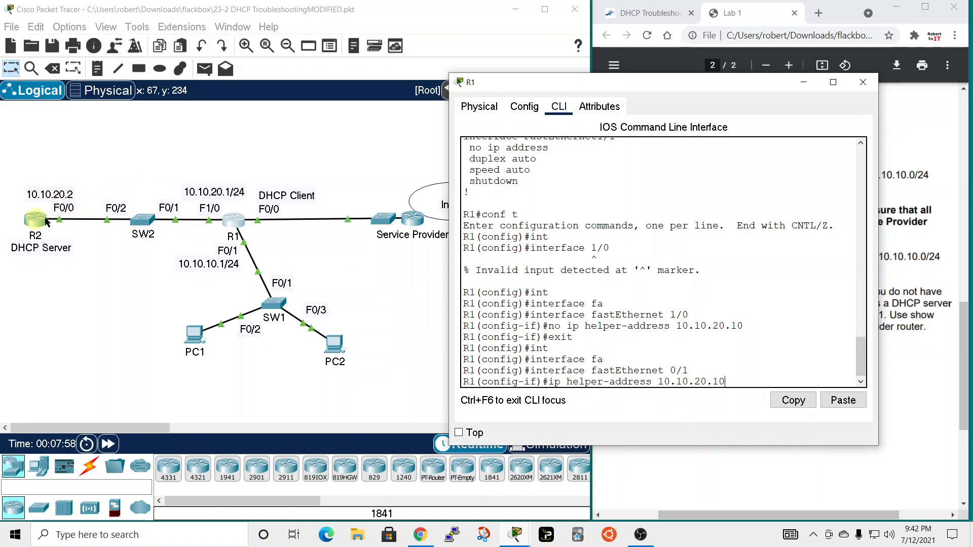
# Show R2's interface brief, listing FastEthernet0/0 up at 10.10.20.2.
pyautogui.doubleClick(35, 220)
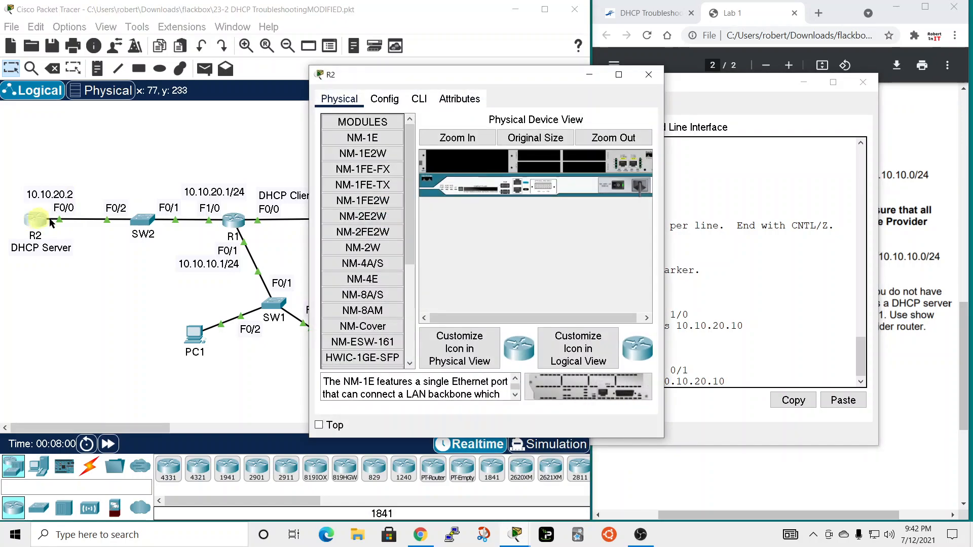
pyautogui.click(419, 99)
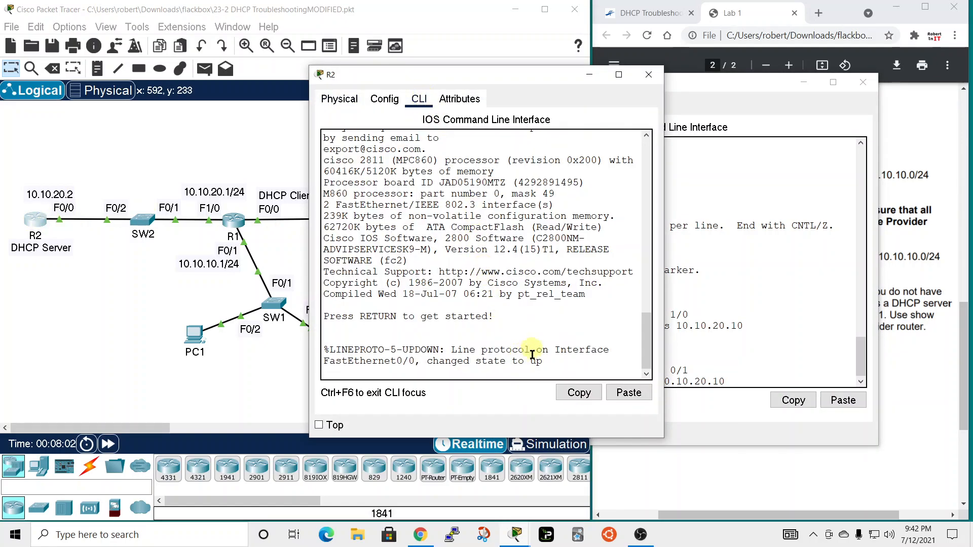
pyautogui.moveTo(560, 373)
pyautogui.write('en')
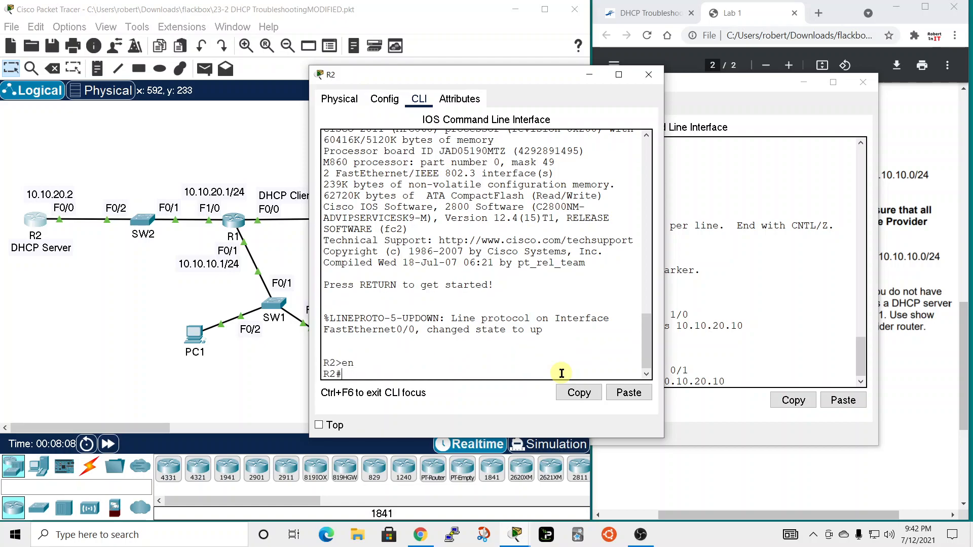
pyautogui.write('sho ip int br')
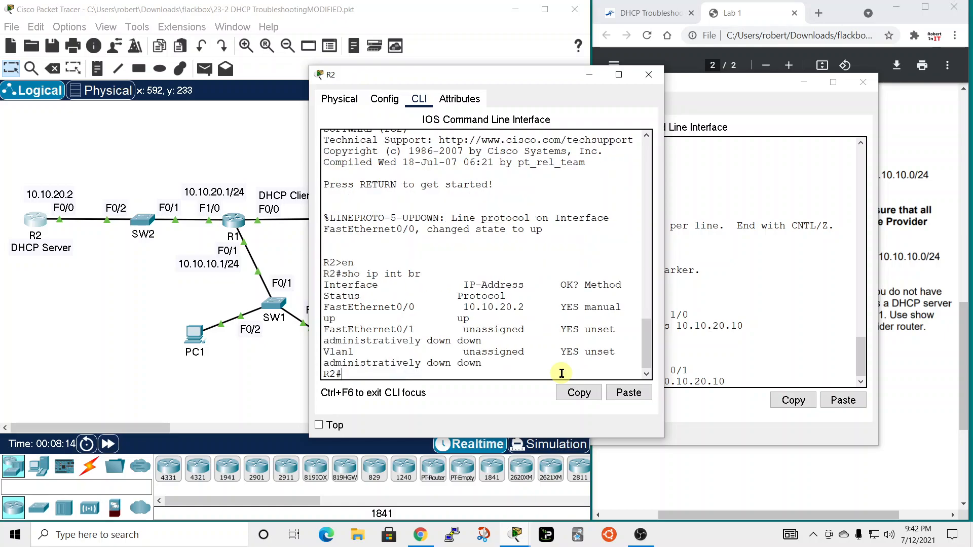
pyautogui.moveTo(666, 264)
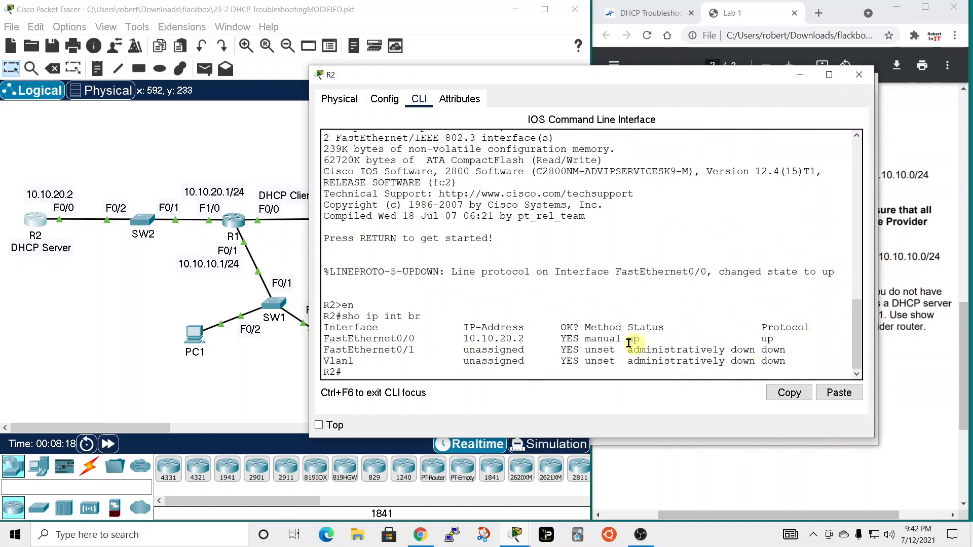
pyautogui.moveTo(673, 82)
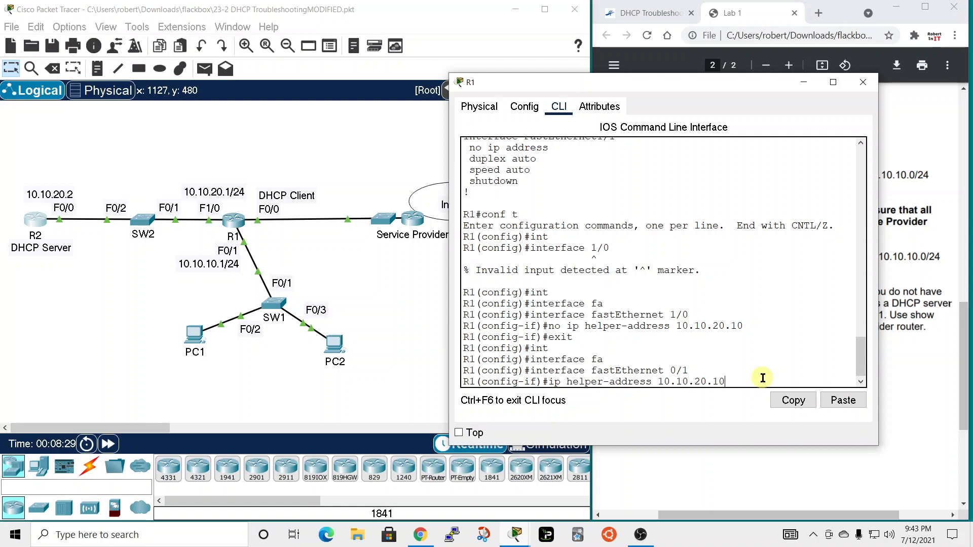
pyautogui.moveTo(746, 377)
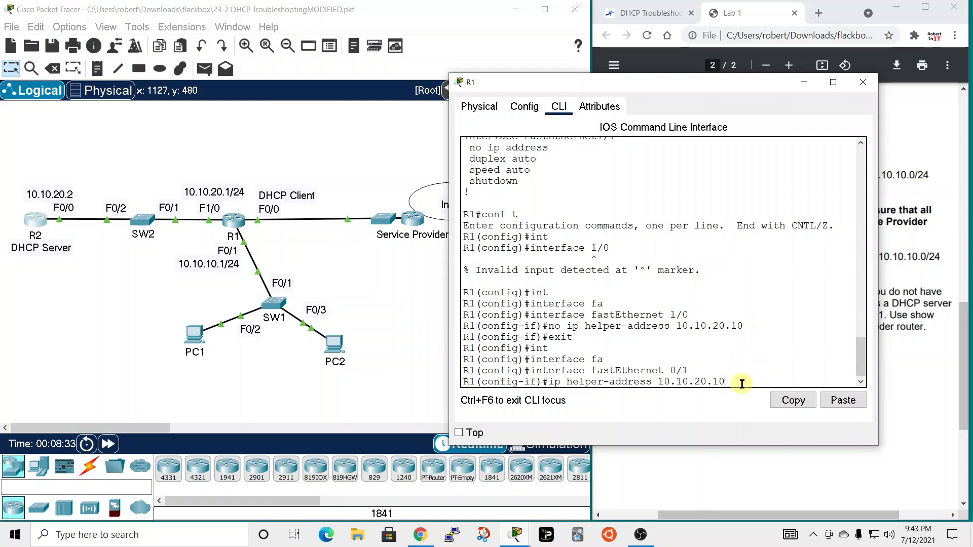
# Apply ip helper-address 10.10.20.2 on R1's FastEthernet0/1 and verify it with 'sho run | begin inte'.
pyautogui.press('BackSpace')
pyautogui.write('2')
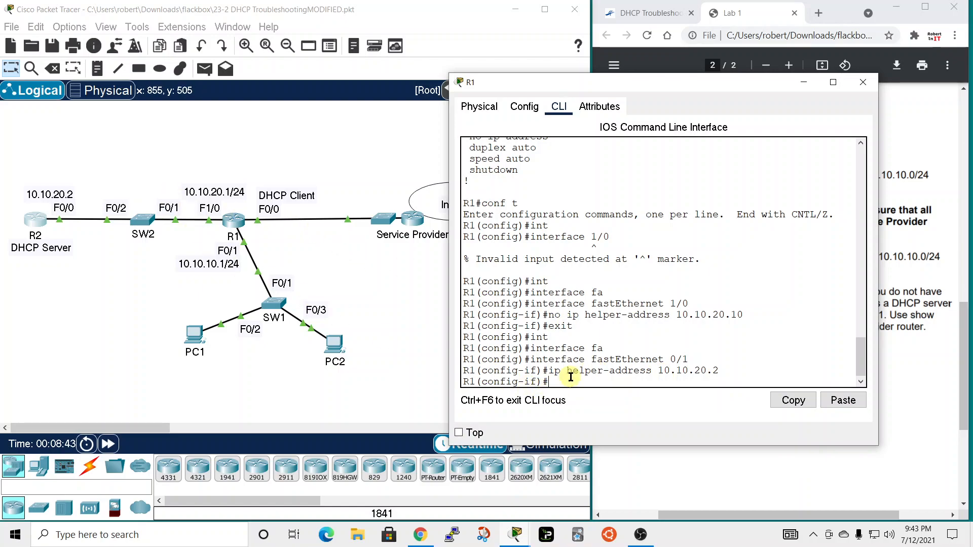
pyautogui.press('enter')
pyautogui.write('sho run |')
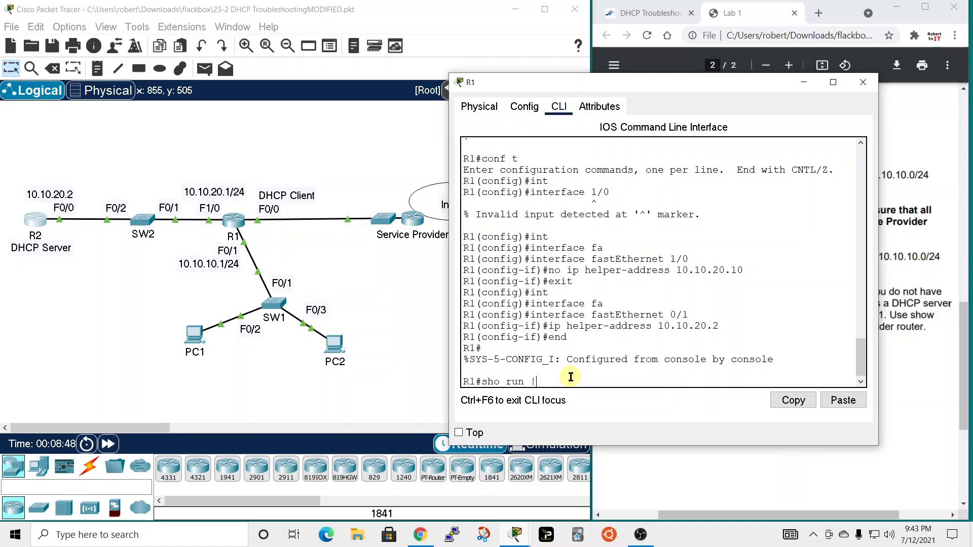
pyautogui.write('begin inte')
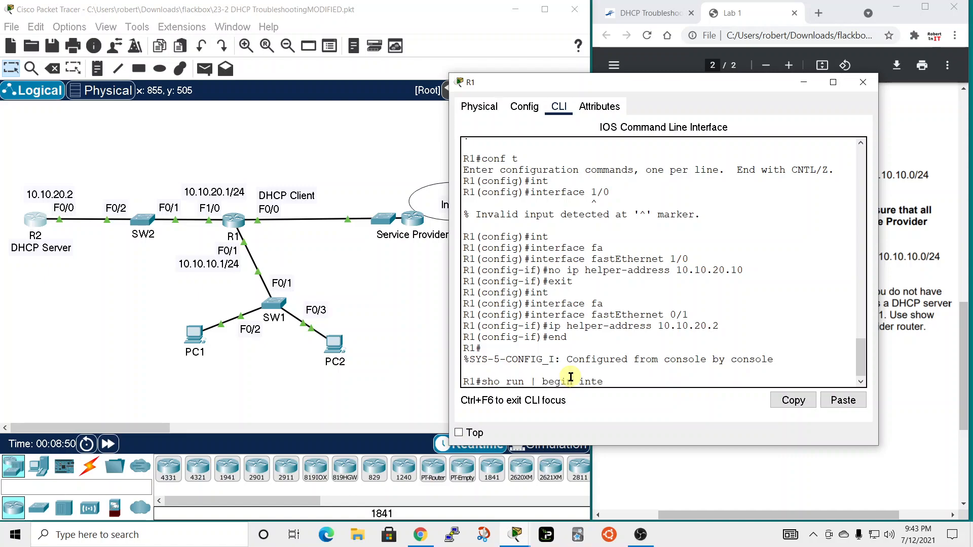
pyautogui.press('enter')
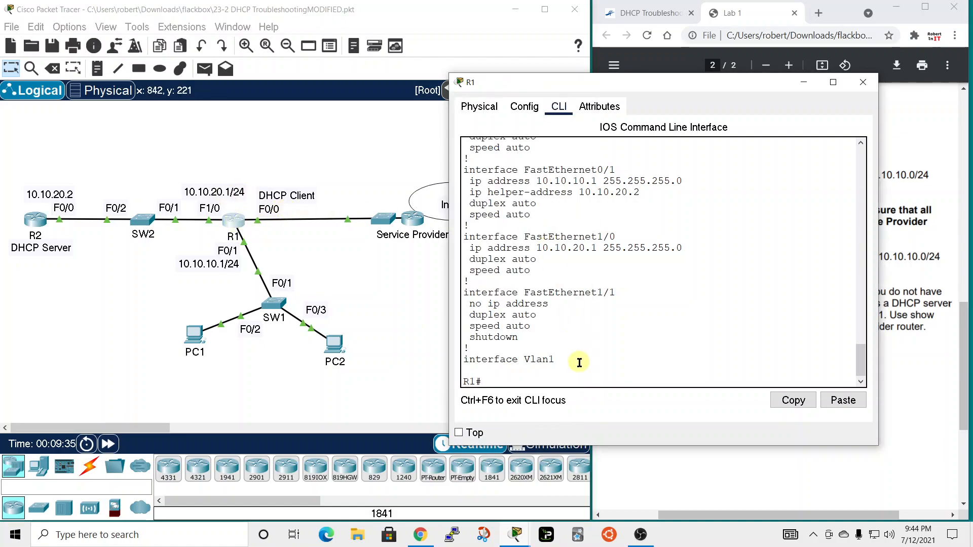
pyautogui.moveTo(573, 369)
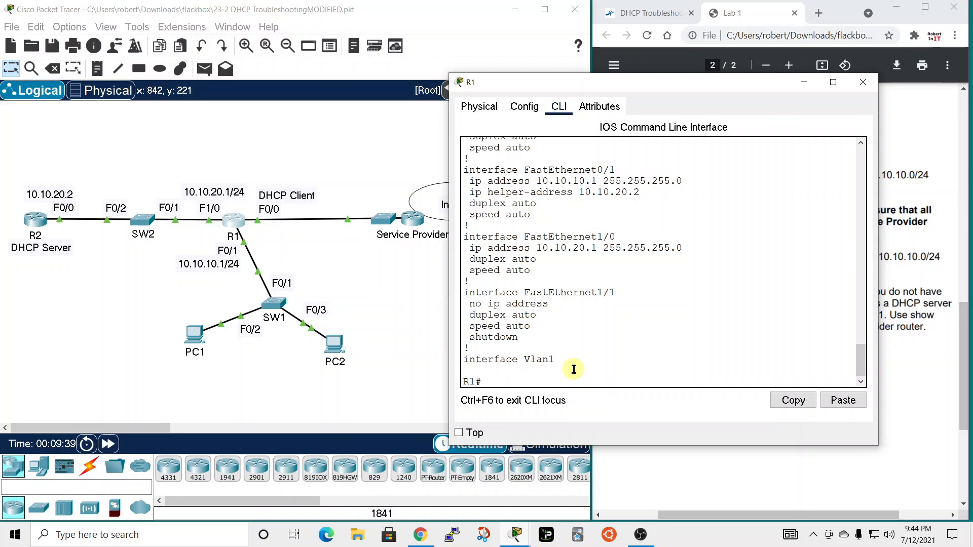
# Set R1's FastEthernet0/0 to 'ip address dhcp' and show its DHCP lease from 203.0.113.201.
pyautogui.write('conf')
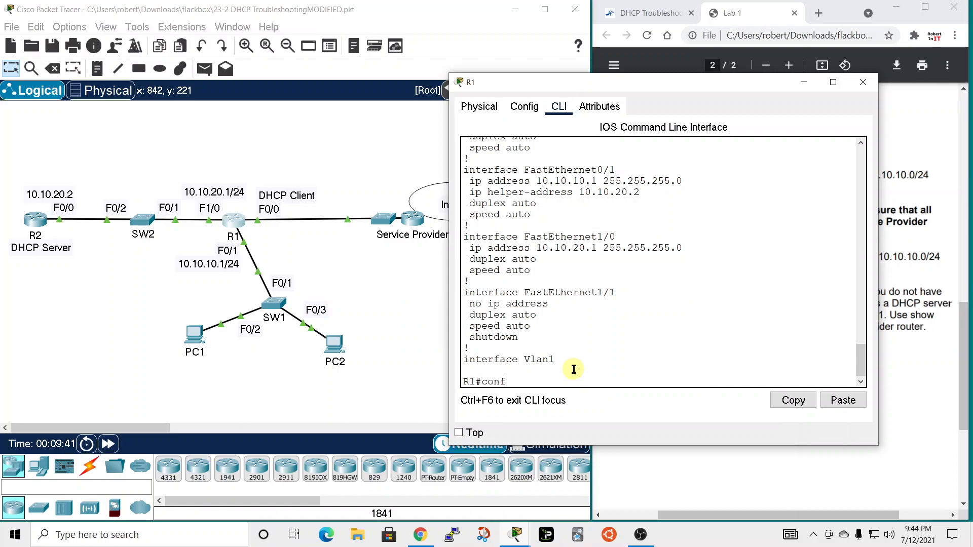
pyautogui.write('interface fastEthernet')
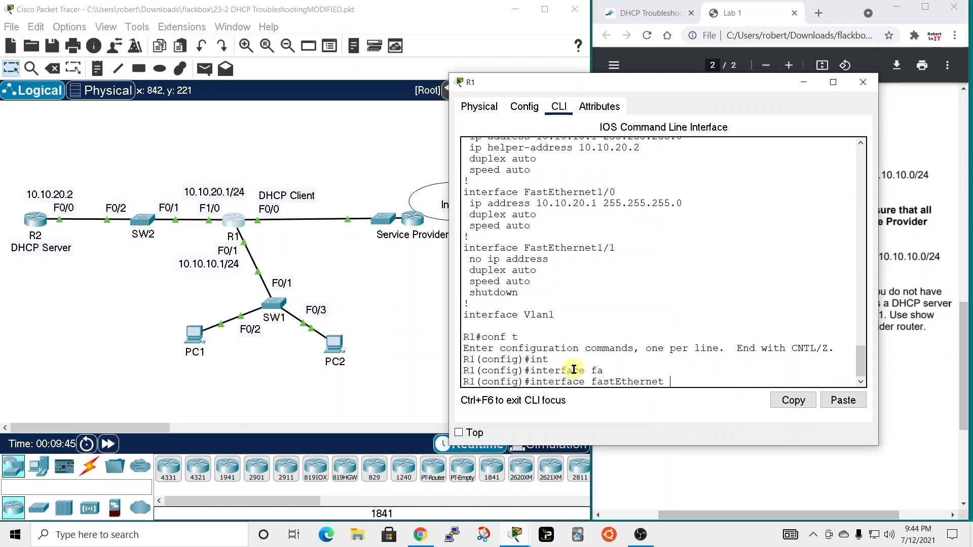
pyautogui.write('0/0')
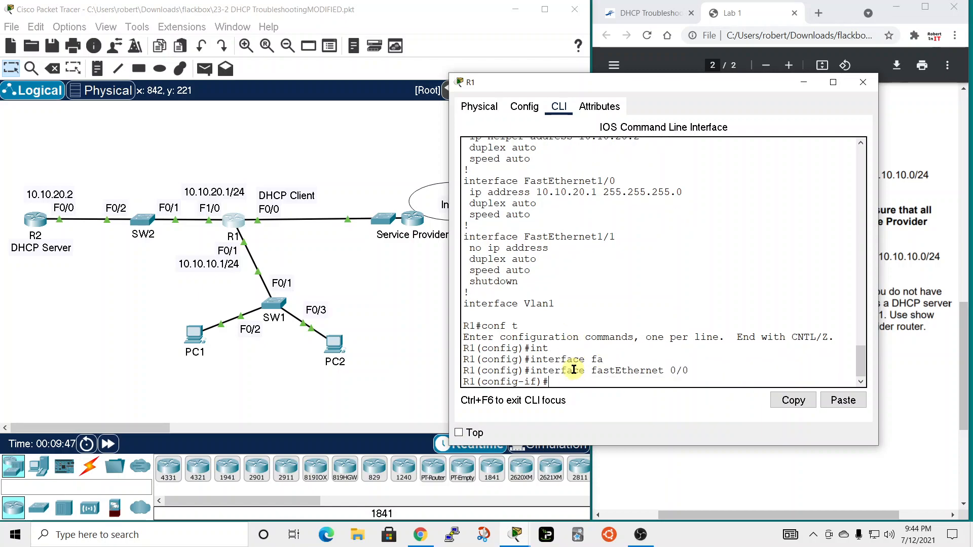
pyautogui.write('ip address')
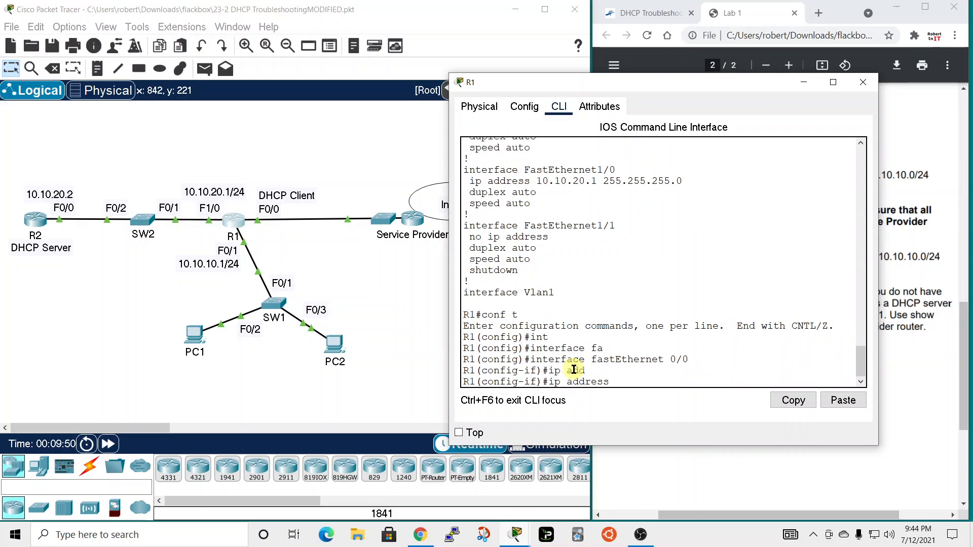
pyautogui.write('dhcp')
pyautogui.write('sh')
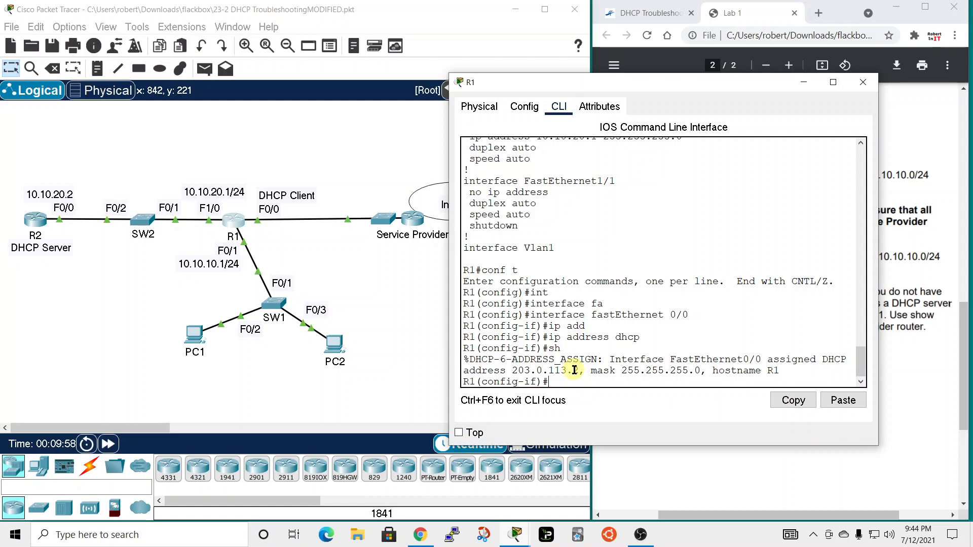
pyautogui.write('end')
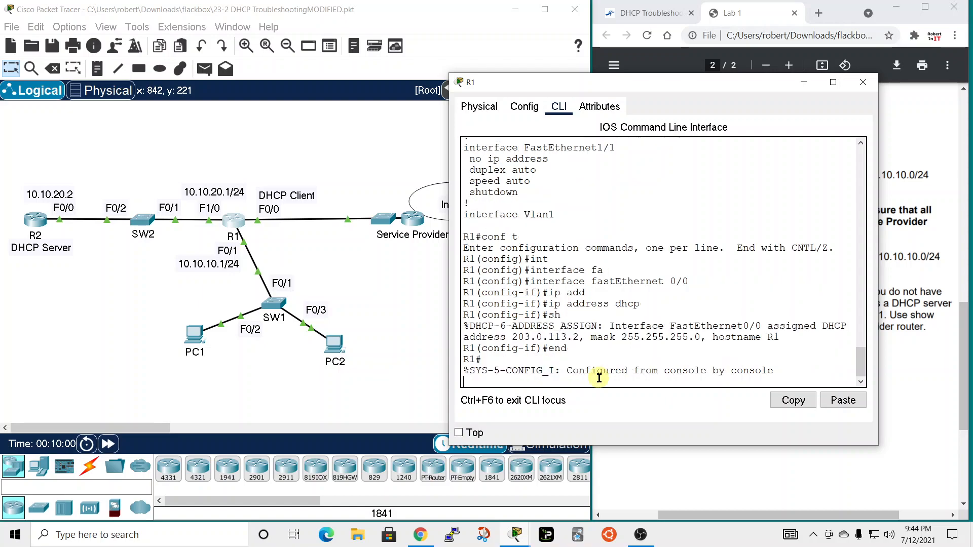
pyautogui.write('do s')
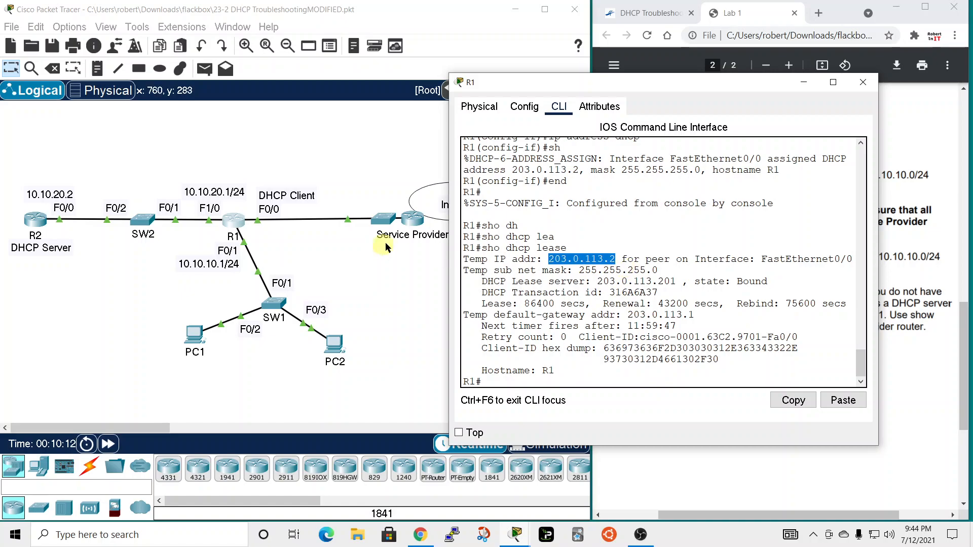
pyautogui.moveTo(383, 260)
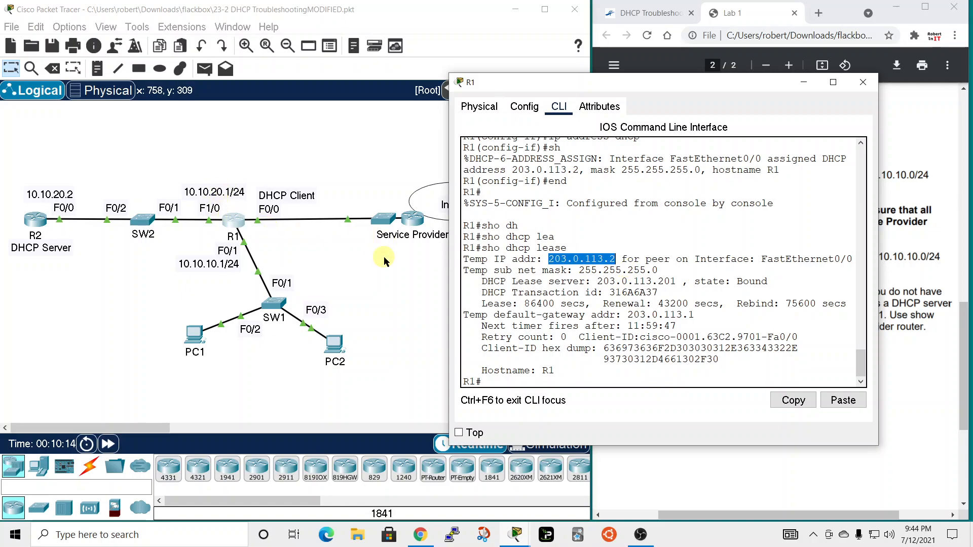
pyautogui.moveTo(593, 280)
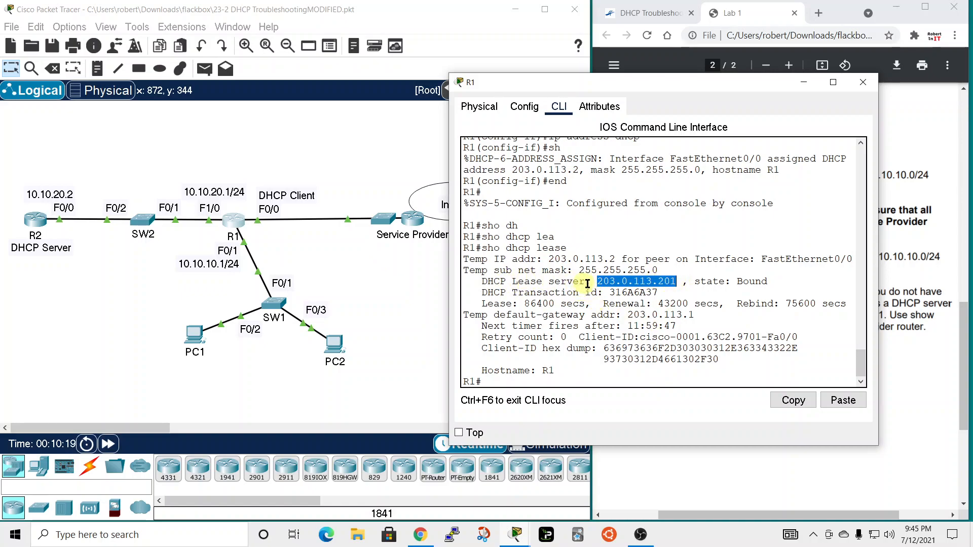
pyautogui.moveTo(649, 292)
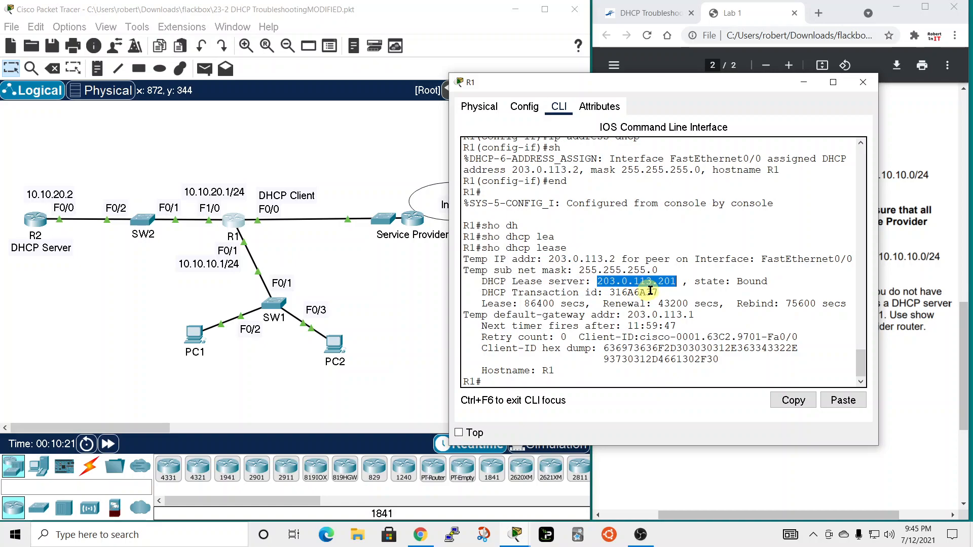
pyautogui.moveTo(686, 102)
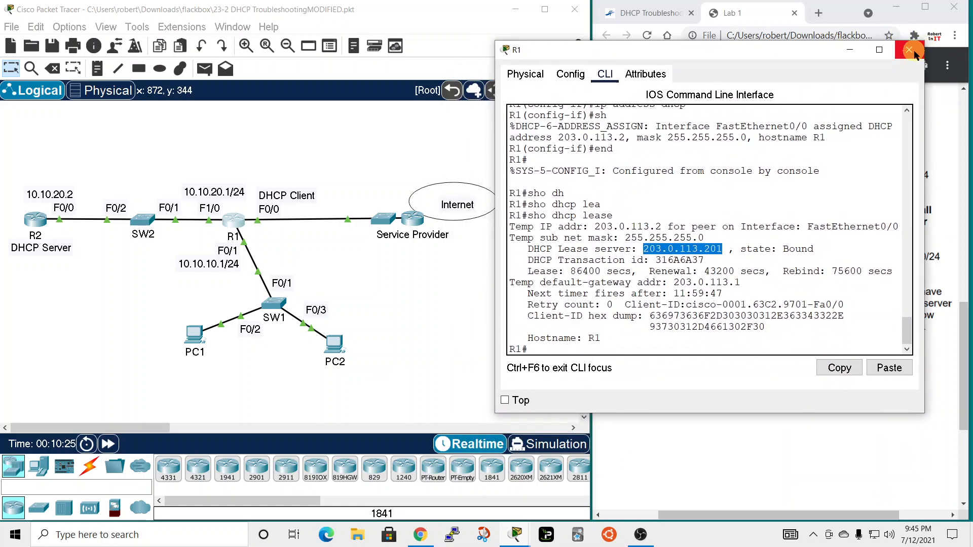
# From PC1, ping the lease server 203.0.113.201 copied from R1's console; the ping times out.
pyautogui.click(908, 50)
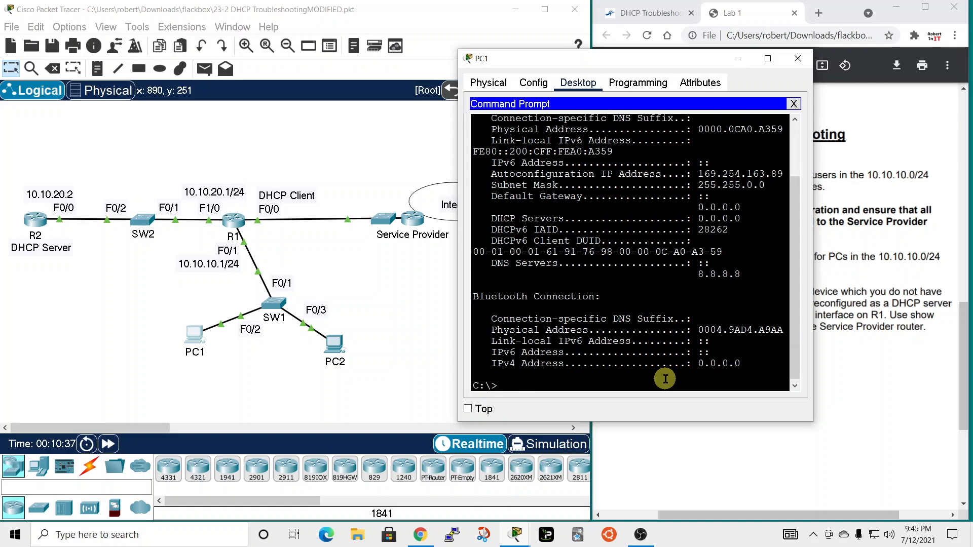
pyautogui.write('ping')
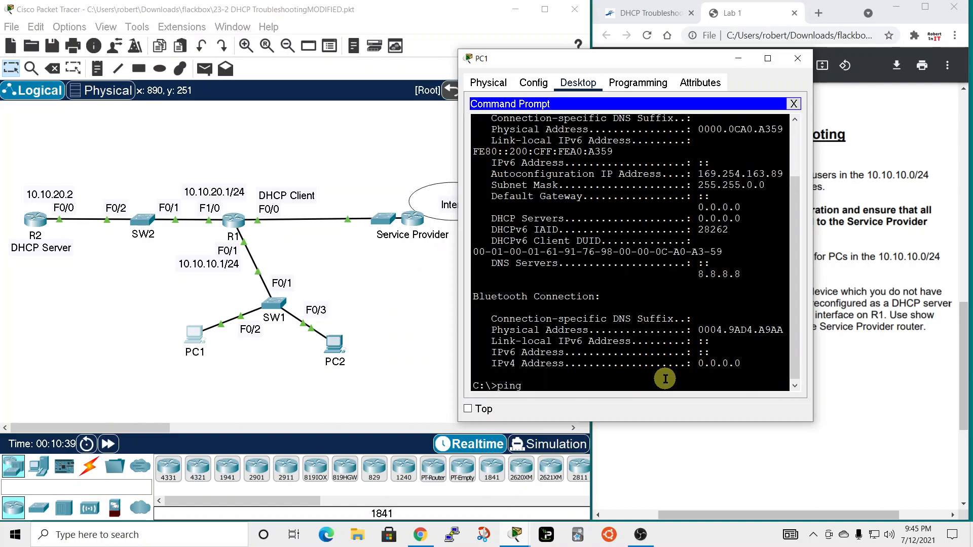
pyautogui.write('ip helper-address 10.10.20.10')
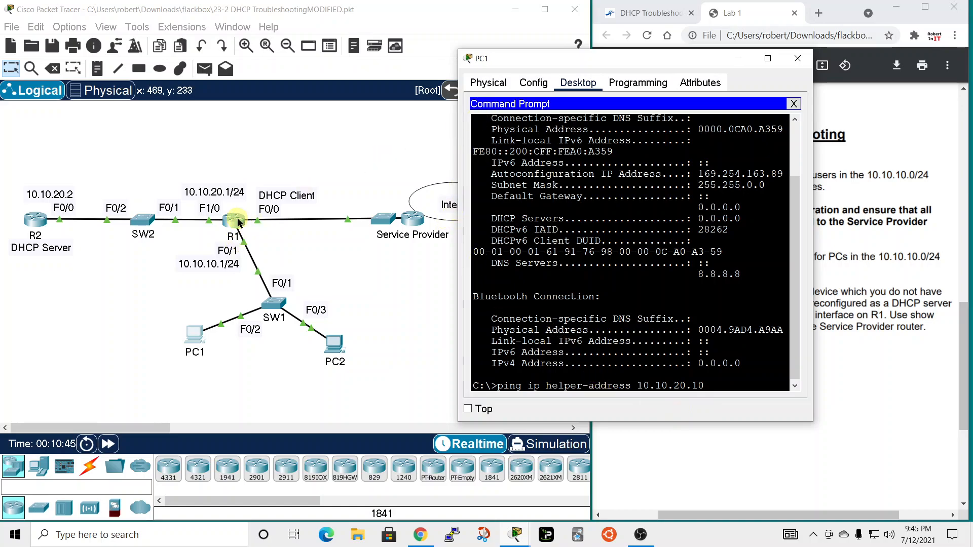
pyautogui.click(233, 220)
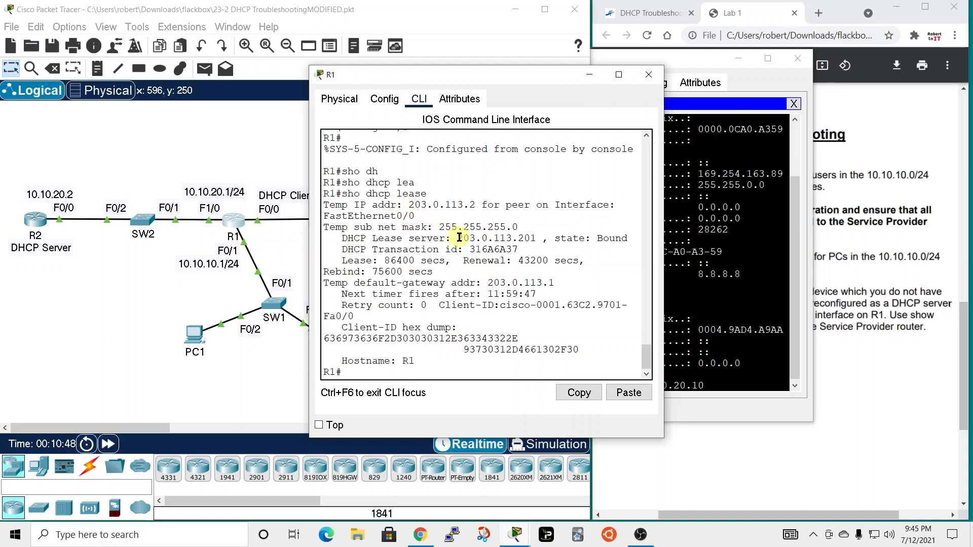
pyautogui.moveTo(458, 237); pyautogui.dragTo(537, 238)
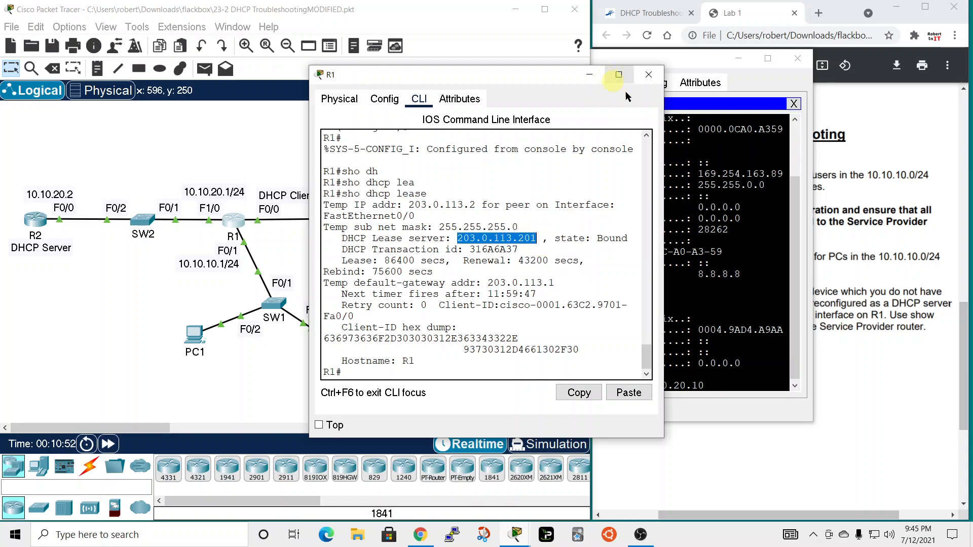
pyautogui.moveTo(784, 85)
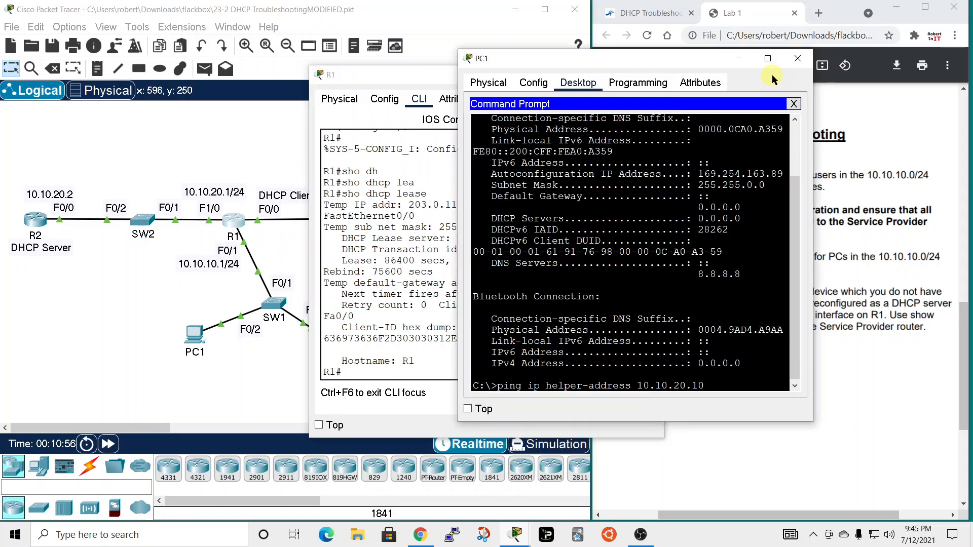
pyautogui.moveTo(574, 378)
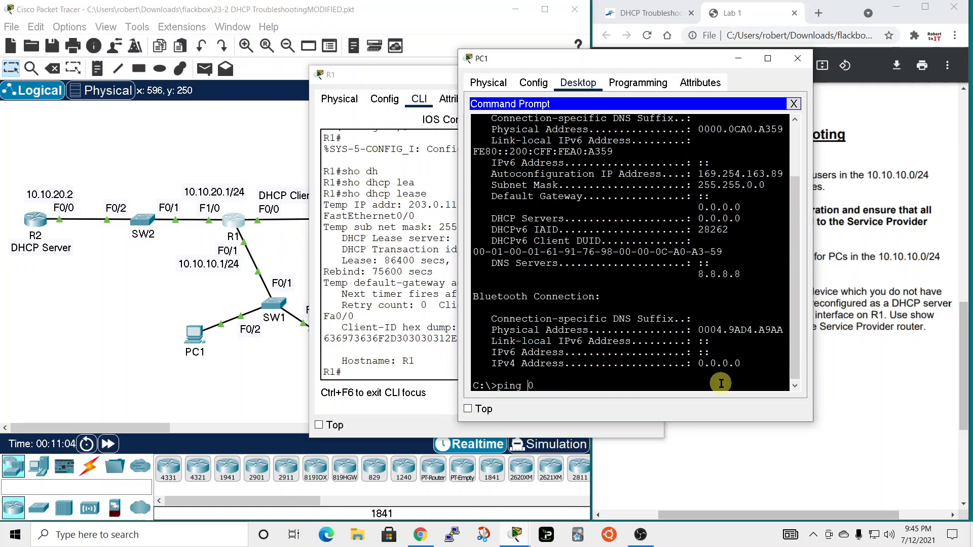
pyautogui.press('Backspace')
pyautogui.write('203.0.113.201')
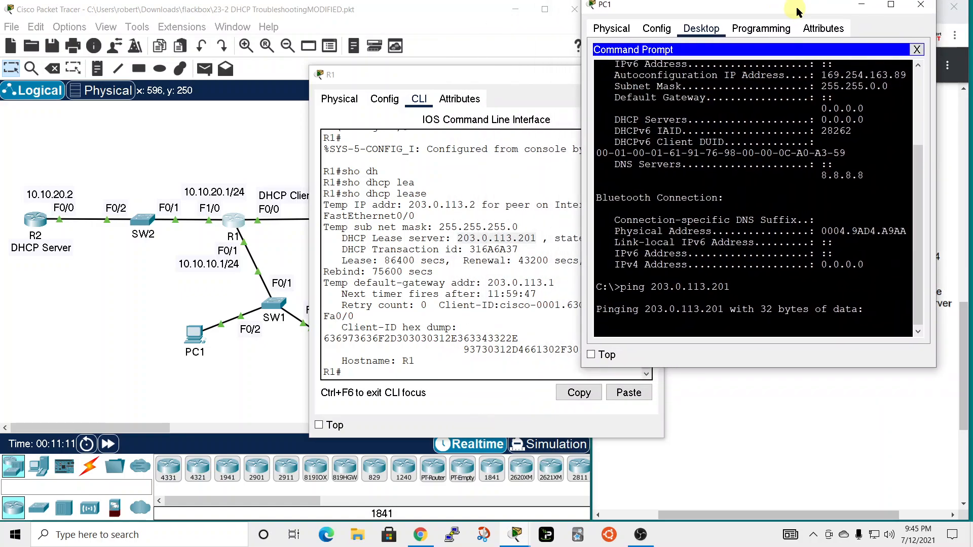
pyautogui.click(108, 444)
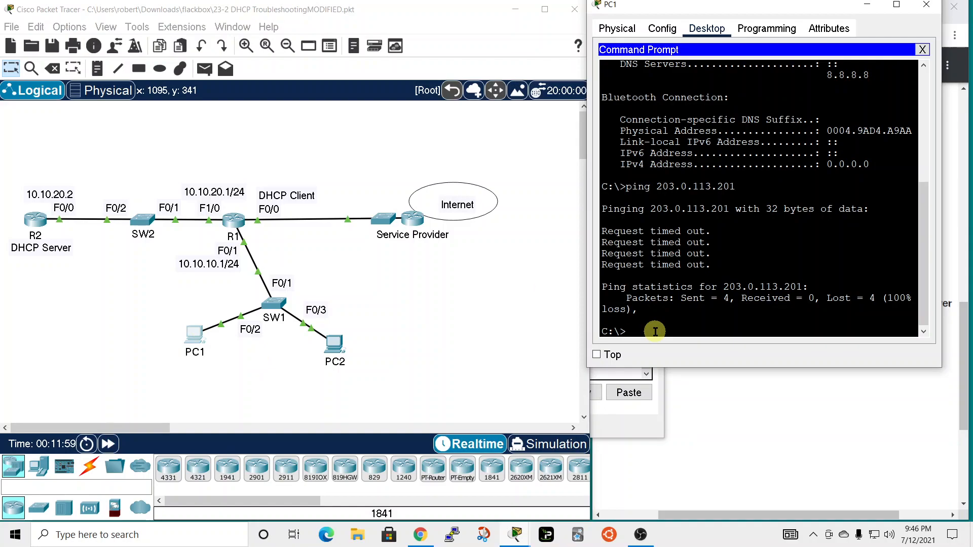
# Attempt ipconfig /renew on PC1, which fails to obtain an address.
pyautogui.write('ipconfig')
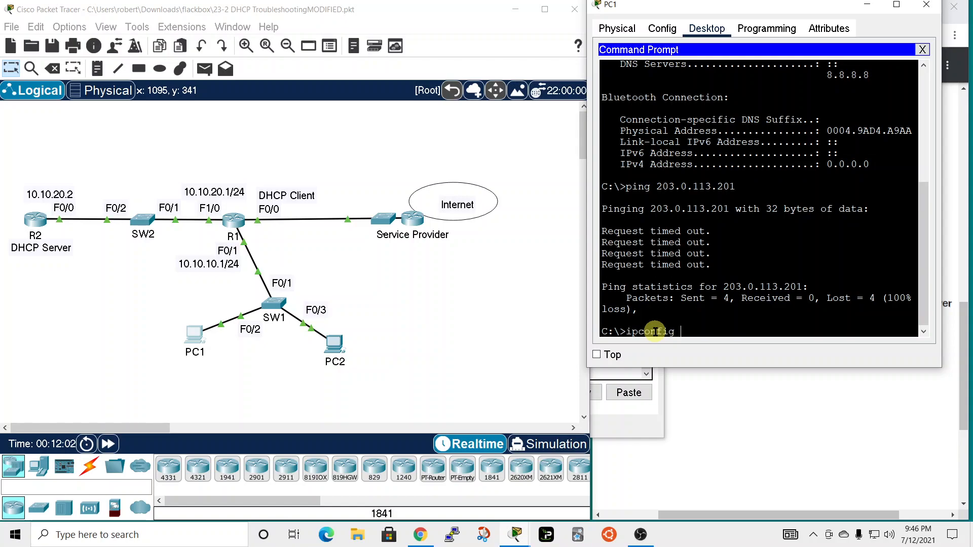
pyautogui.write('/renew')
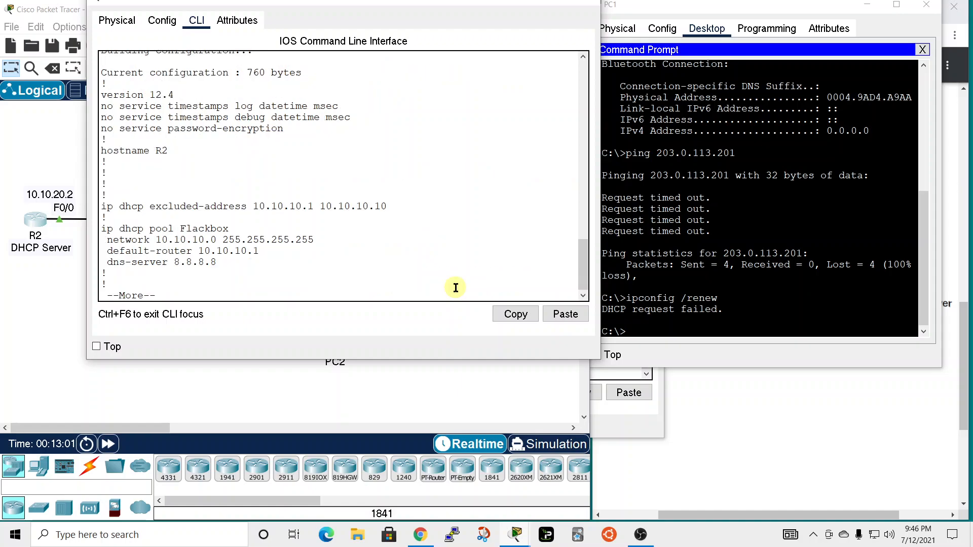
pyautogui.moveTo(341, 9)
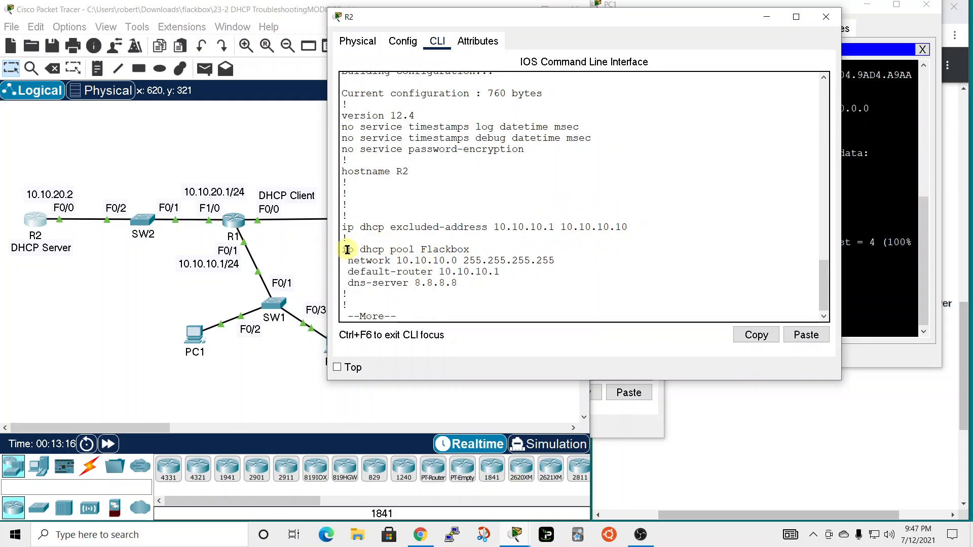
pyautogui.moveTo(460, 249)
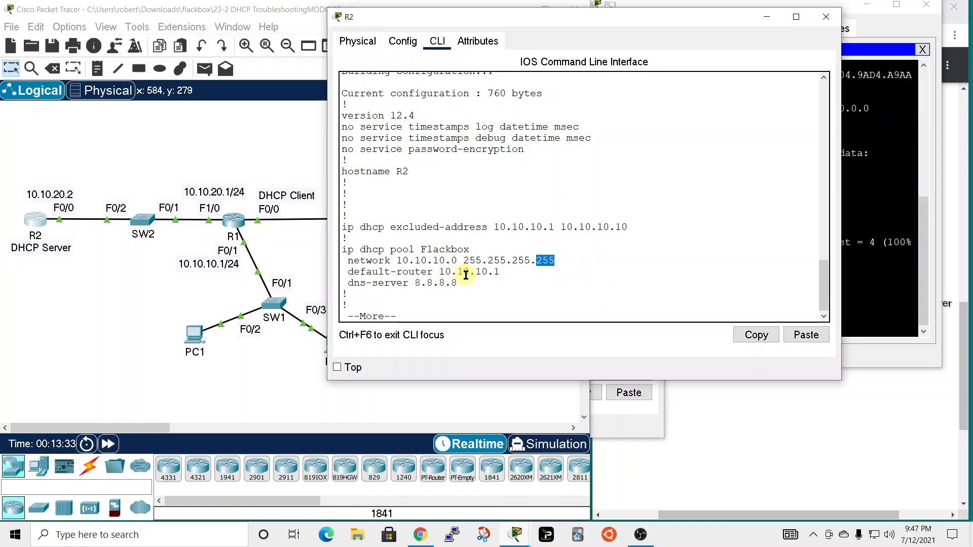
pyautogui.moveTo(515, 292)
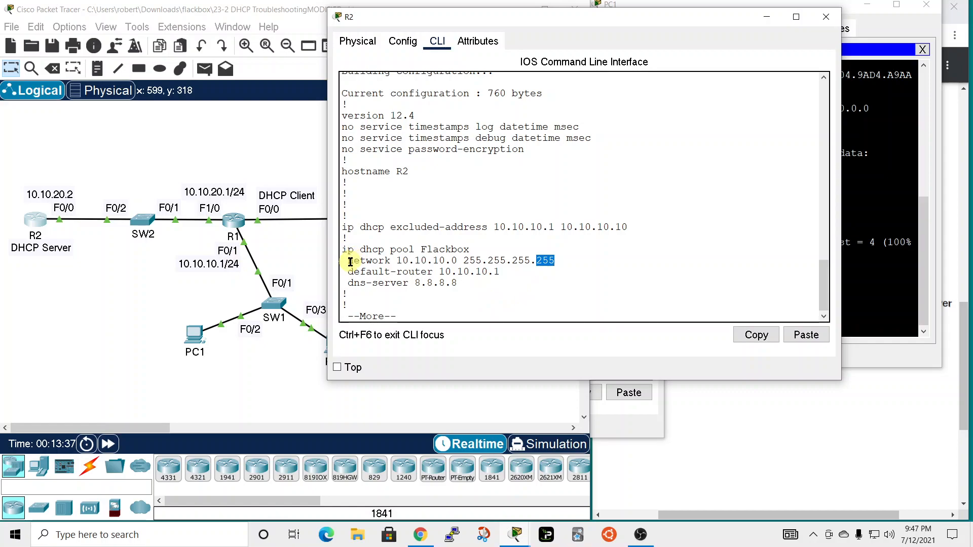
# Page R2's running config to the ip dhcp pool Flackbox section with network 10.10.10.0 255.255.255.255.
pyautogui.rightClick(534, 261)
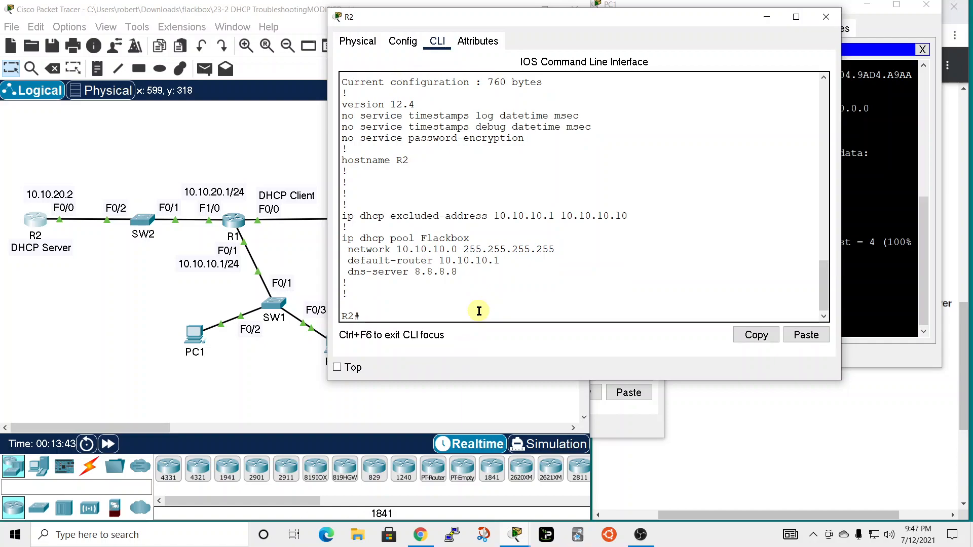
# Under R2's ip dhcp pool Flackbox, remove the 'network 10.10.10.0 255.255.255.255' statement.
pyautogui.write('conf t')
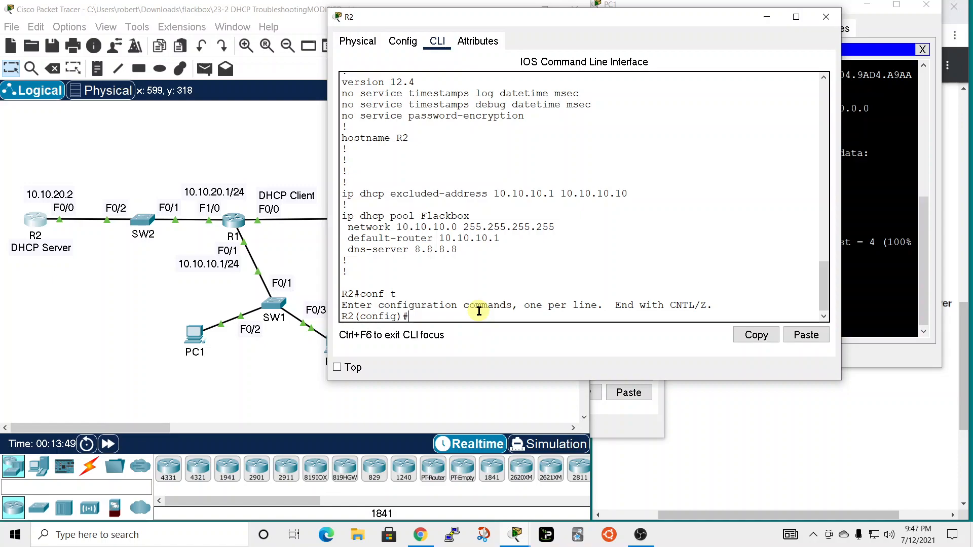
pyautogui.write('ip')
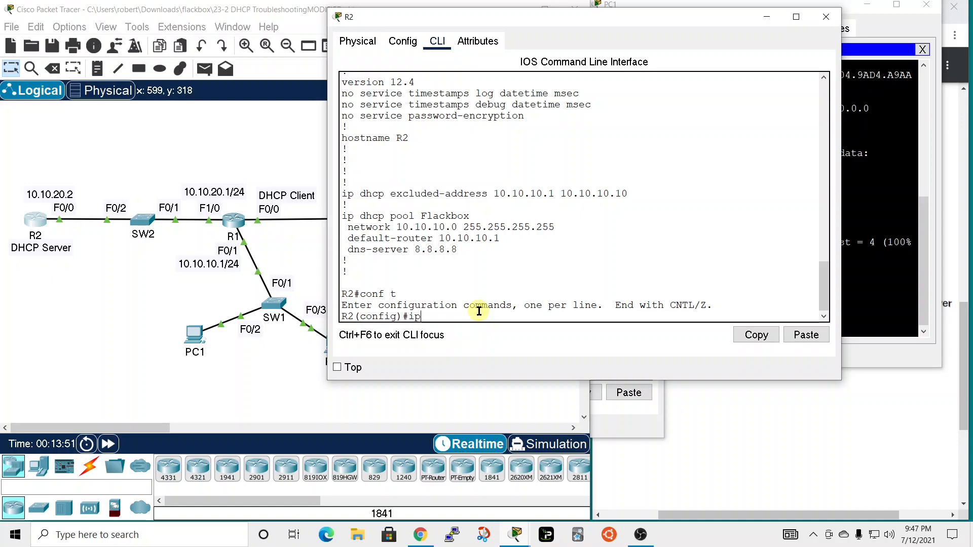
pyautogui.write('dhcp pool Flackbox')
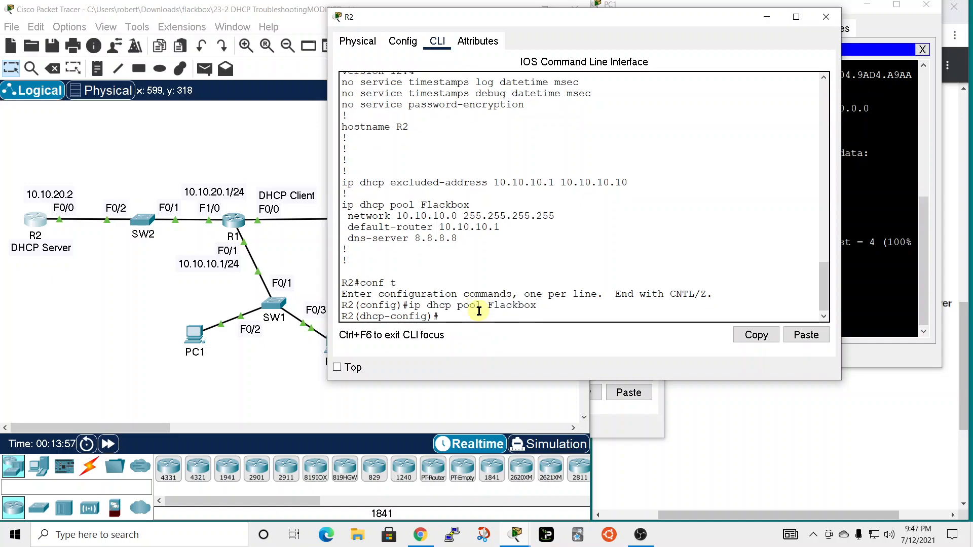
pyautogui.moveTo(485, 327)
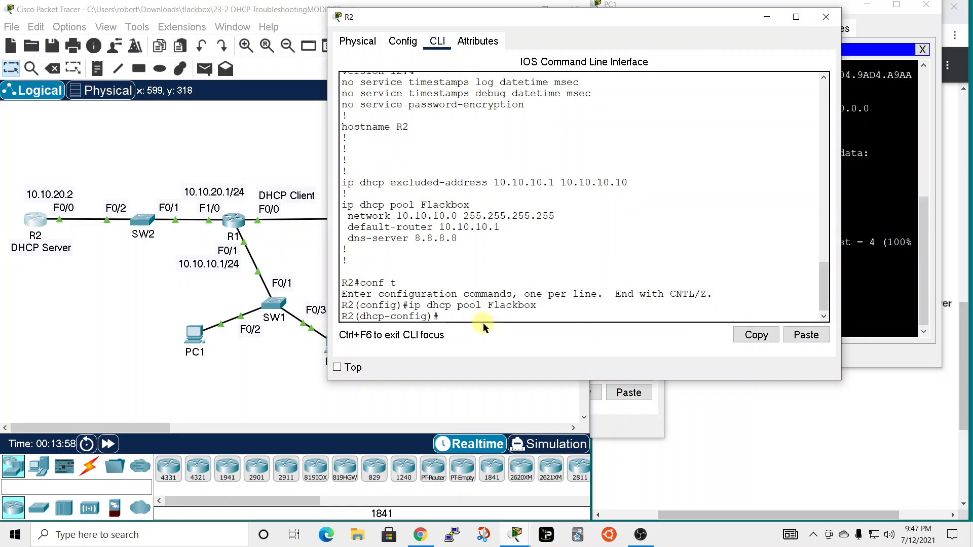
pyautogui.write('network 10.10.10.0 255.255.255.255')
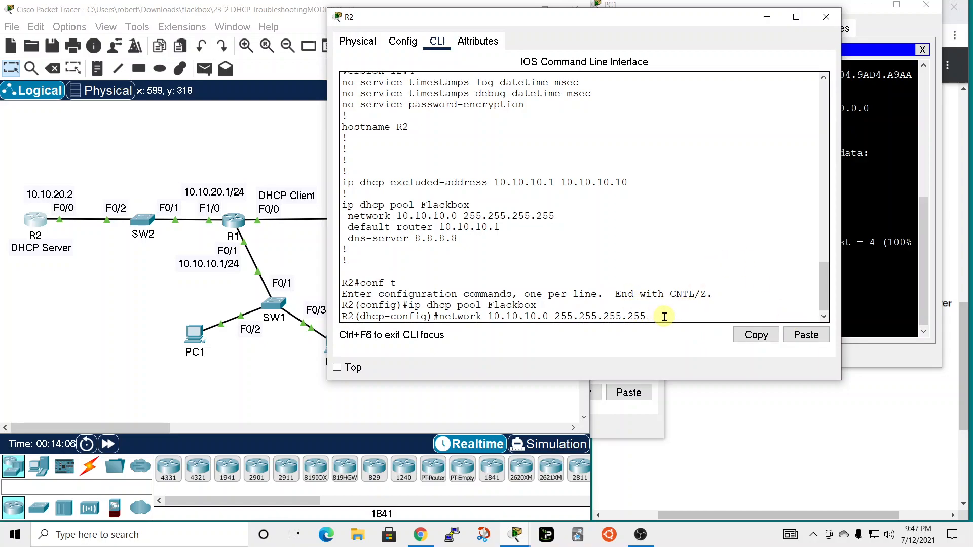
pyautogui.moveTo(777, 310)
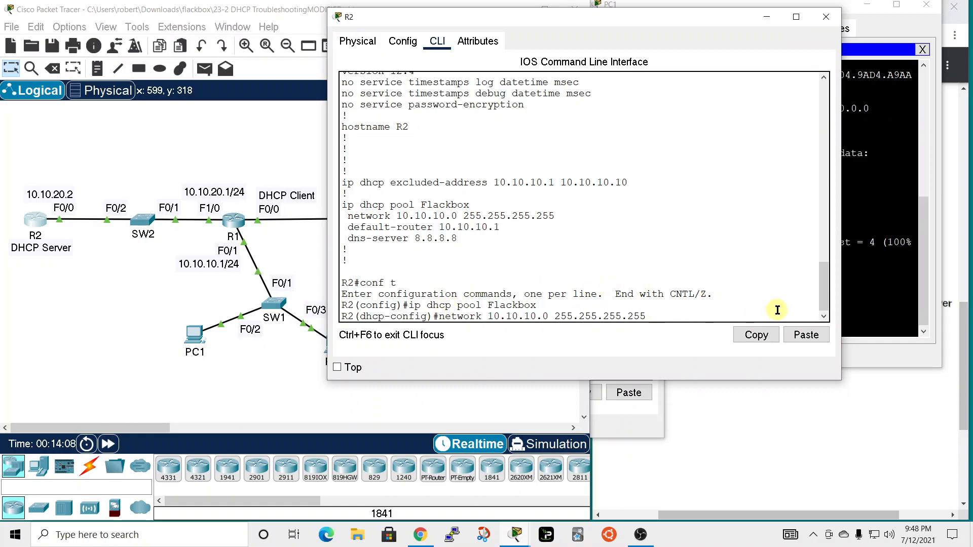
pyautogui.write('no network 10.10.10.0 255.255.255.255')
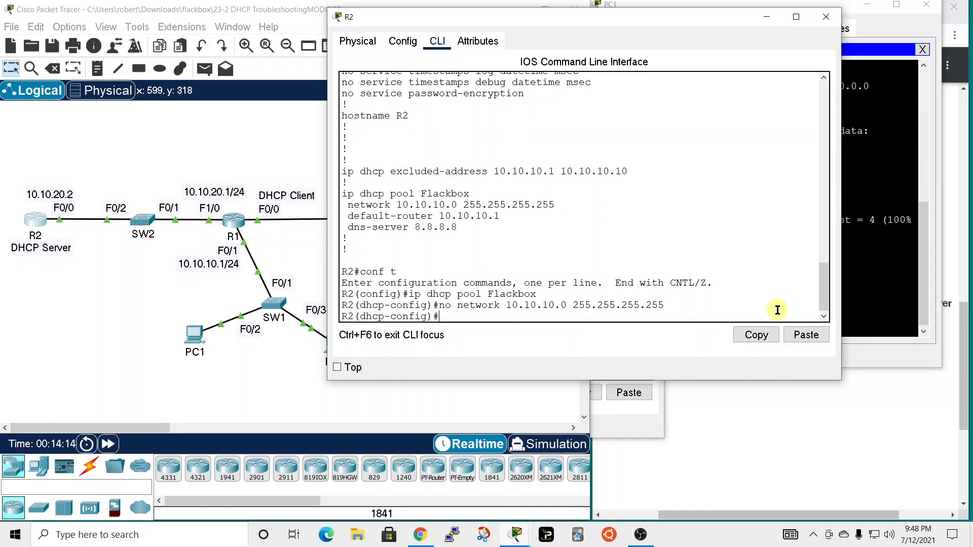
# Add 'network 10.10.10.0 255.255.255.0' to the Flackbox pool and end configuration.
pyautogui.write('network')
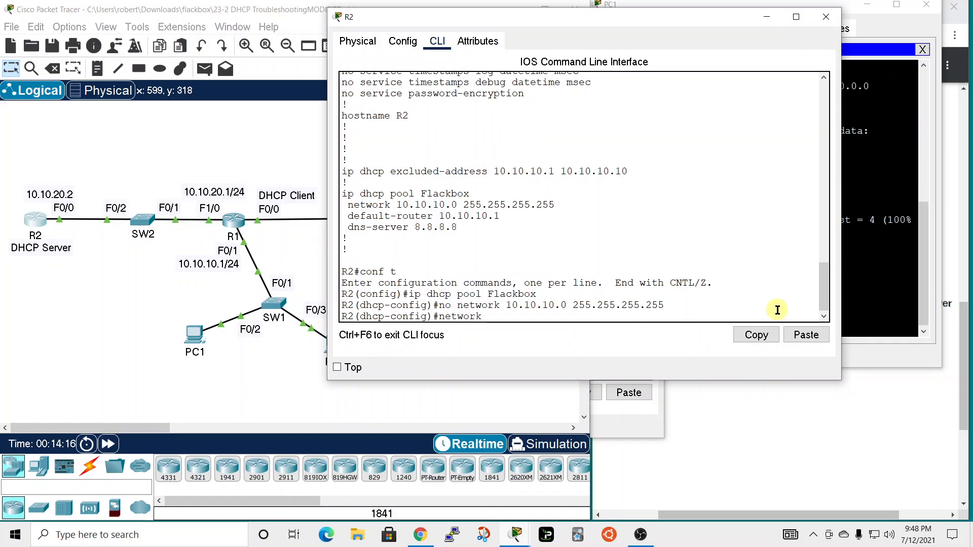
pyautogui.write('10')
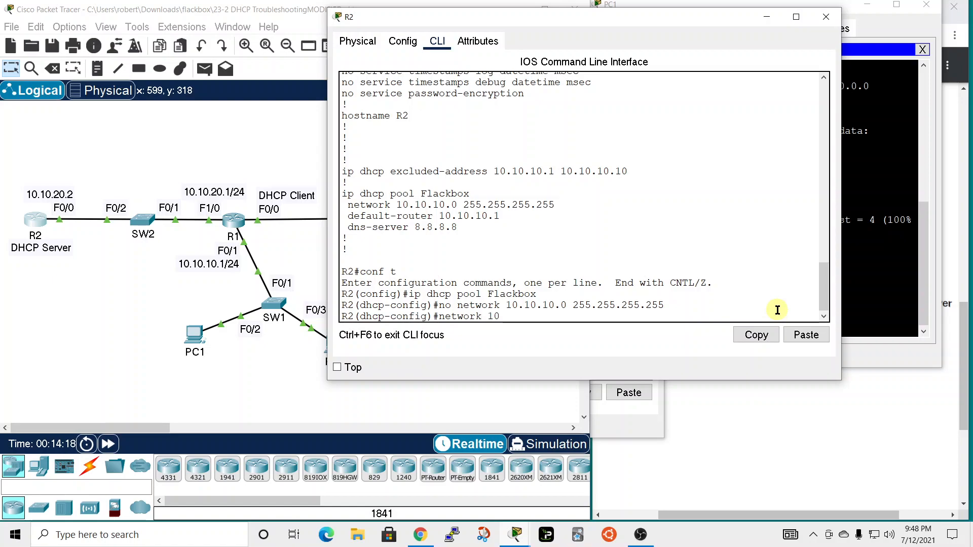
pyautogui.write('.10.10.0')
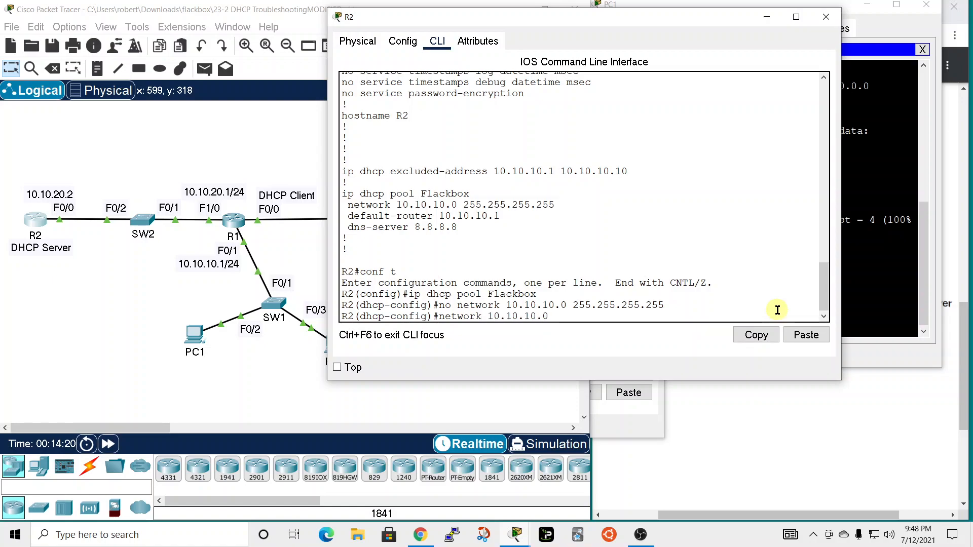
pyautogui.write('255.255.255.0')
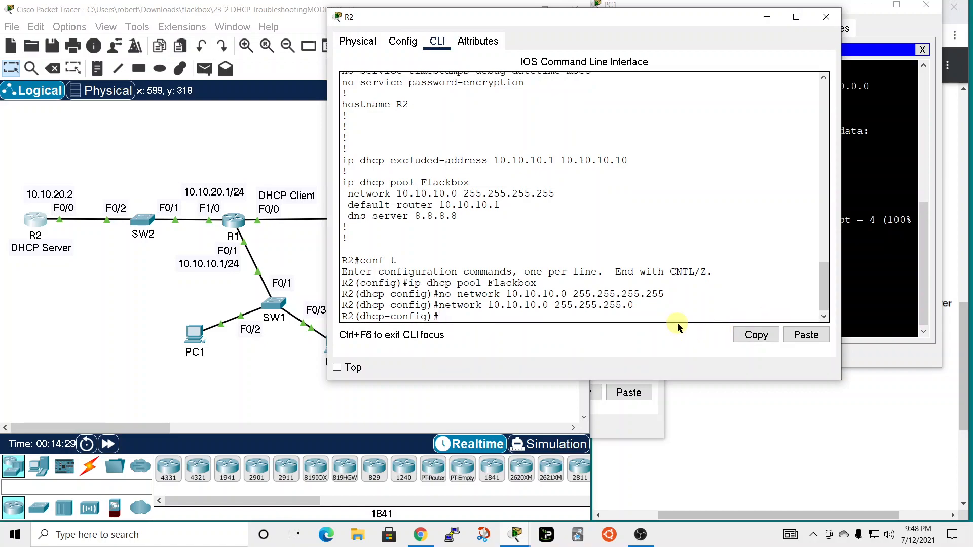
pyautogui.write('end')
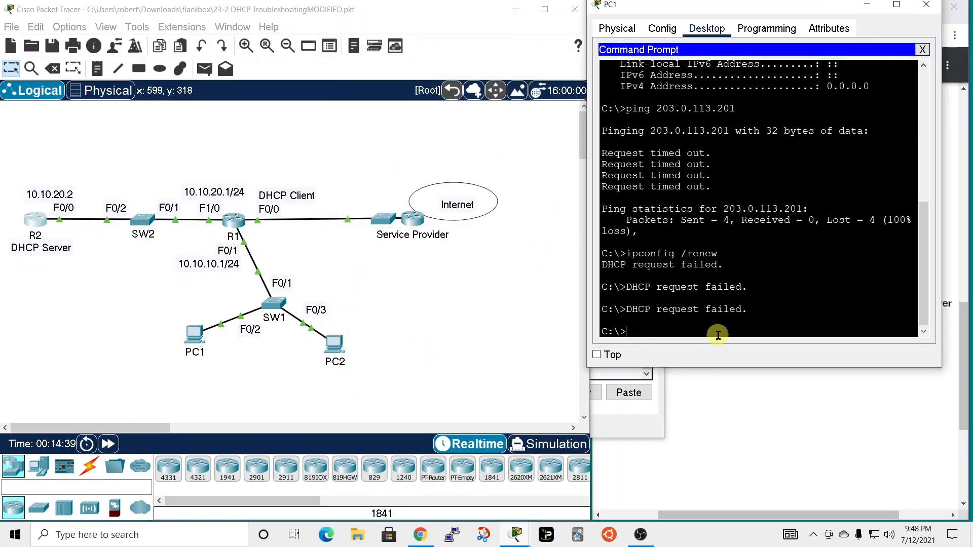
# Renew DHCP on PC1, which now receives 10.10.10.11 with gateway 10.10.10.1.
pyautogui.write('ipconfig /renew')
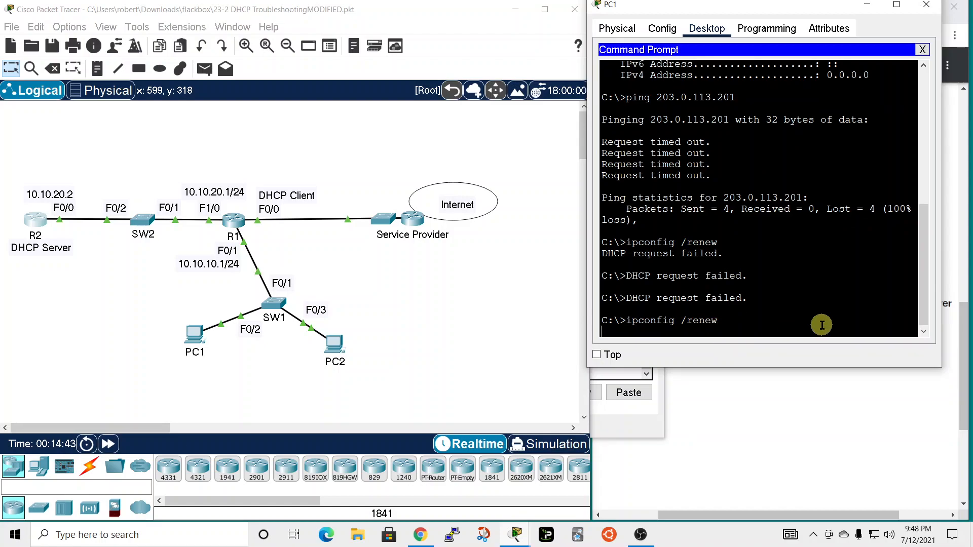
pyautogui.press('enter')
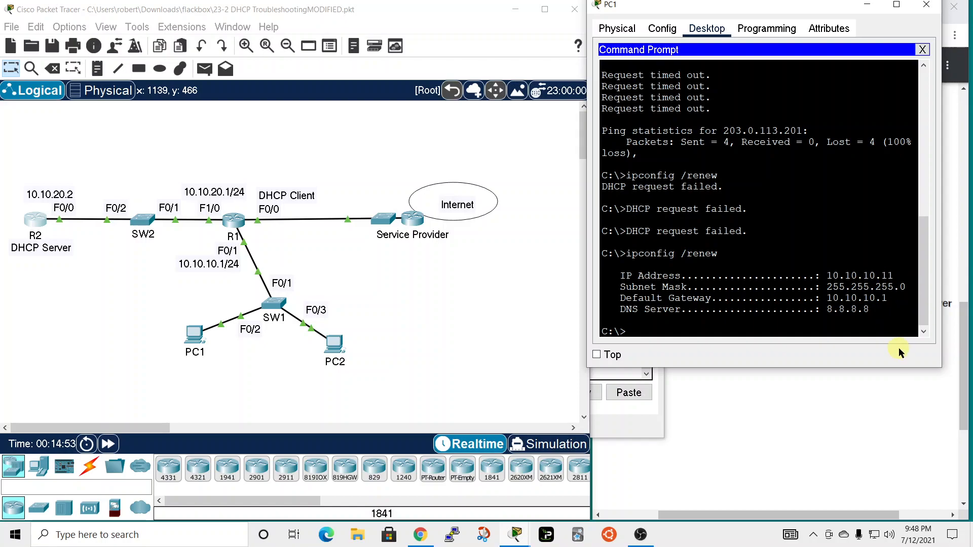
pyautogui.moveTo(214, 267)
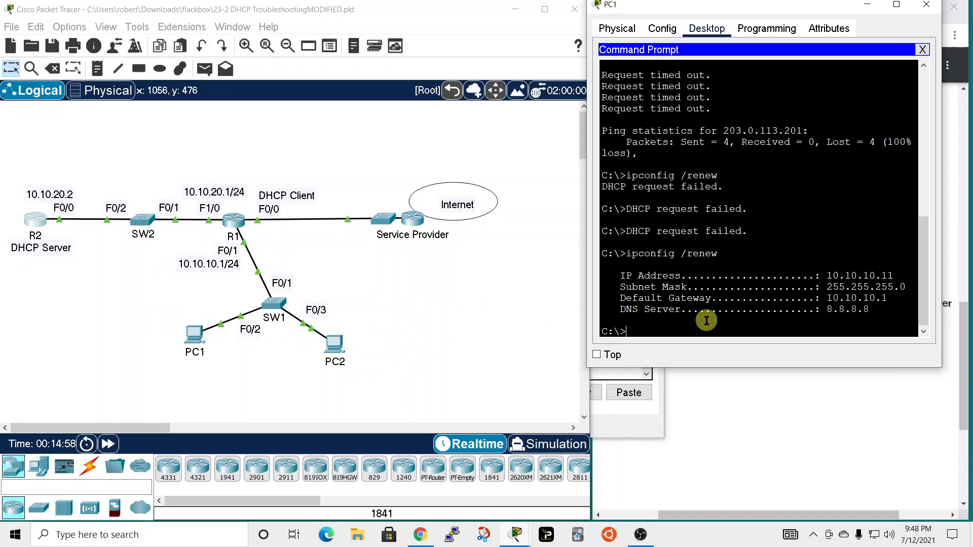
# Renew DHCP on PC2, which receives 10.10.10.12 with gateway 10.10.10.1 and DNS 8.8.8.8.
pyautogui.click(335, 351)
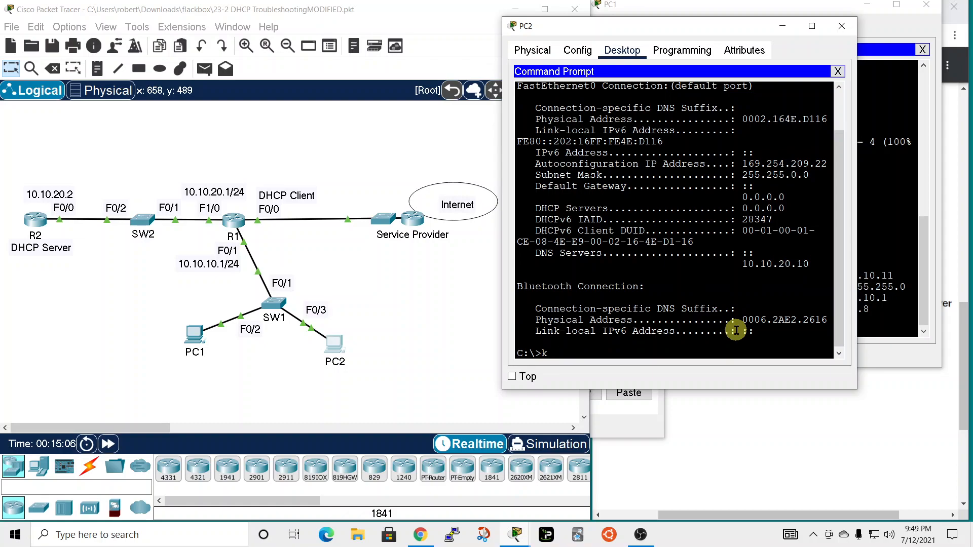
pyautogui.write('o')
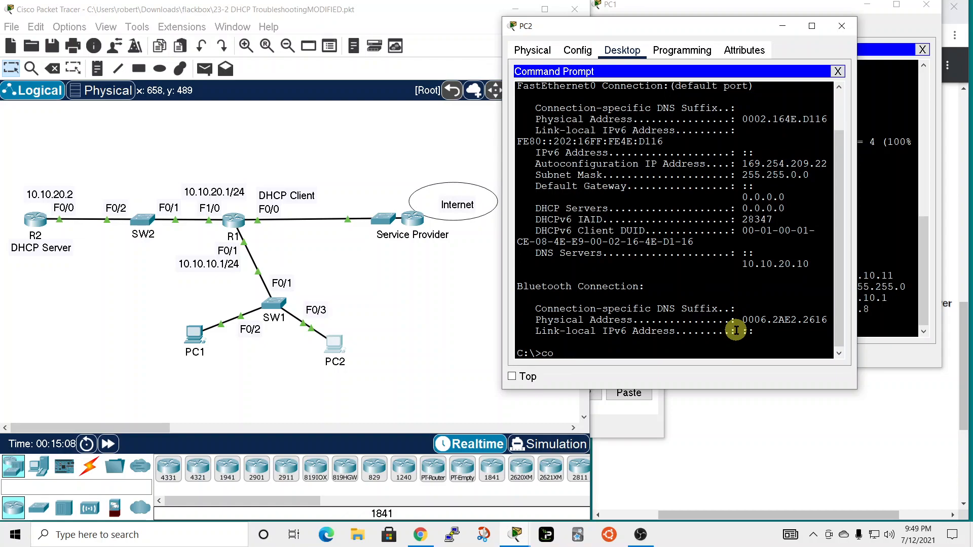
pyautogui.write('ipconfig /r')
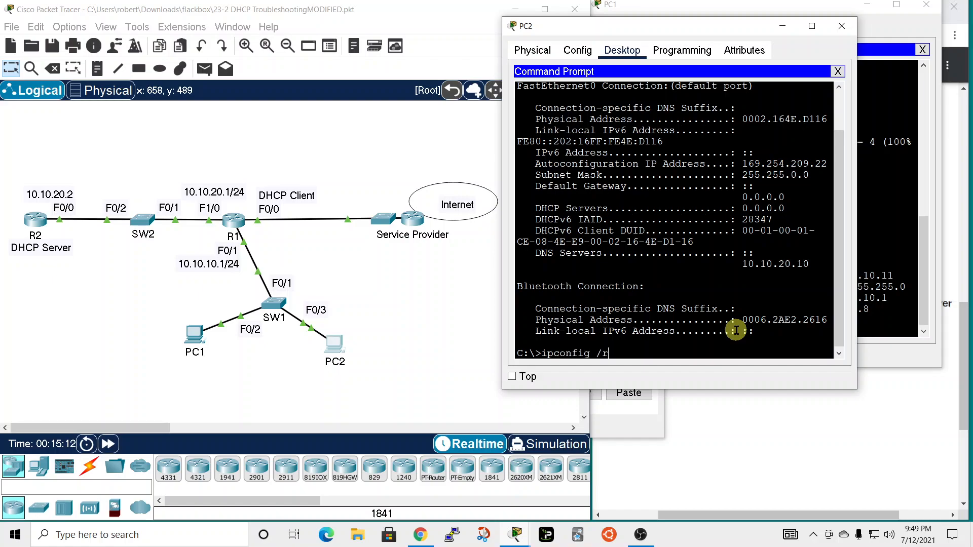
pyautogui.write('enew')
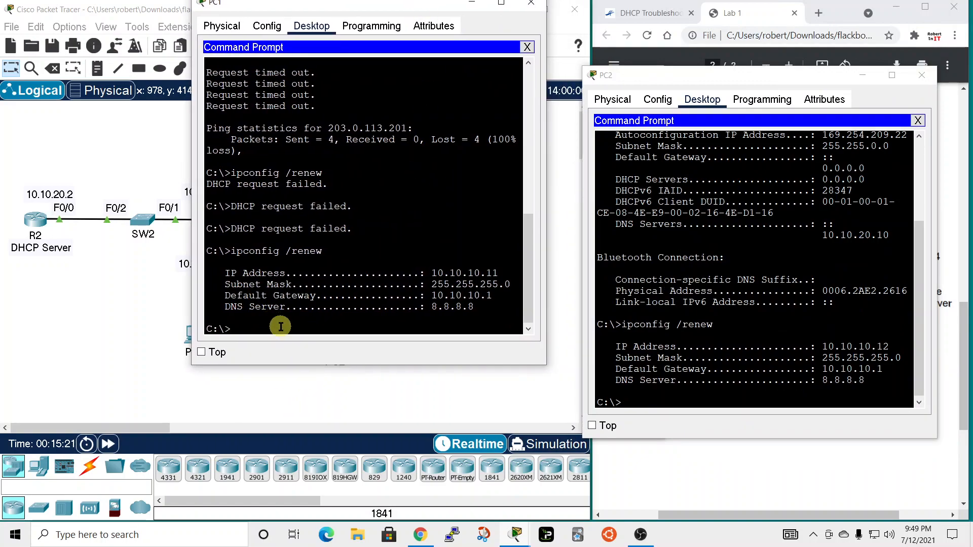
# Ping 10.10.10.12 from PC1 and 10.10.10.11 from PC2, both replying with 0% loss.
pyautogui.write('ping')
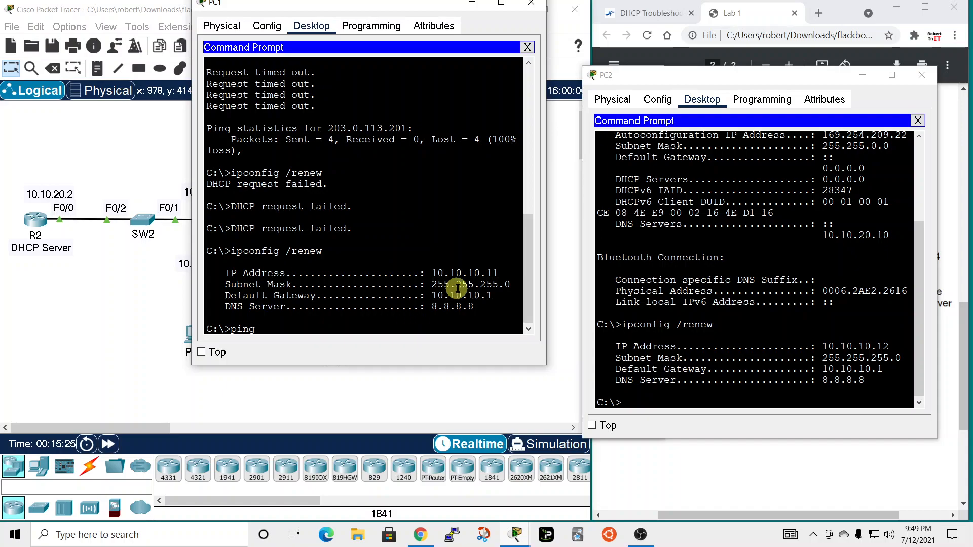
pyautogui.write('1')
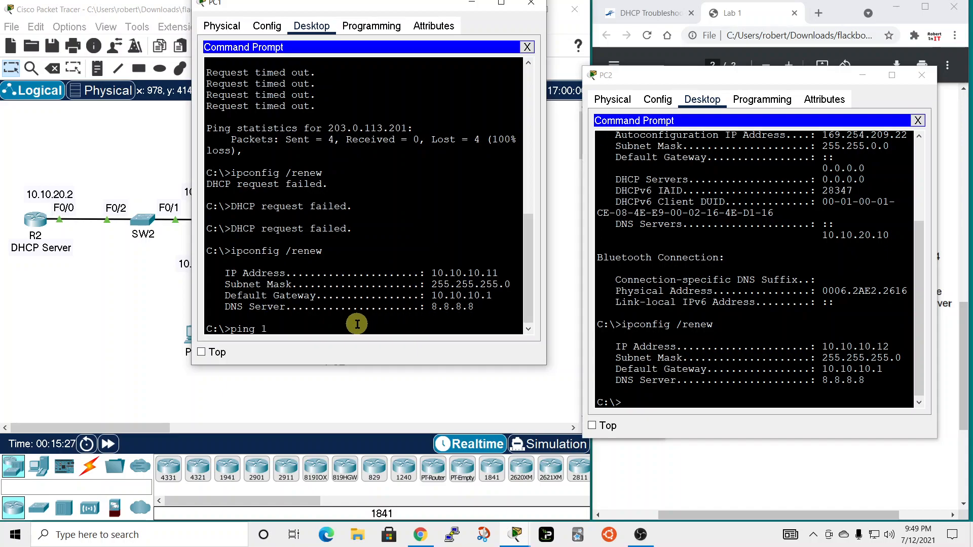
pyautogui.write('0.10.10.')
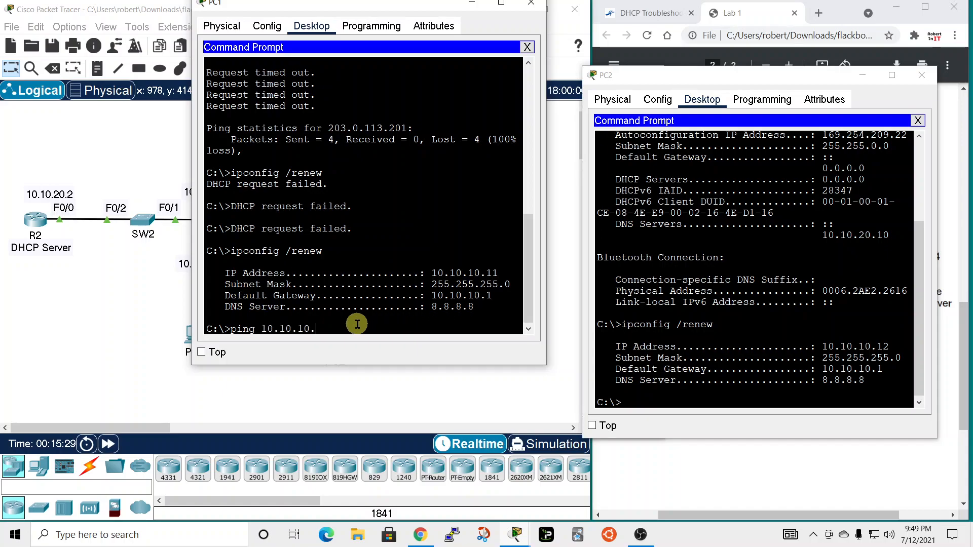
pyautogui.write('12')
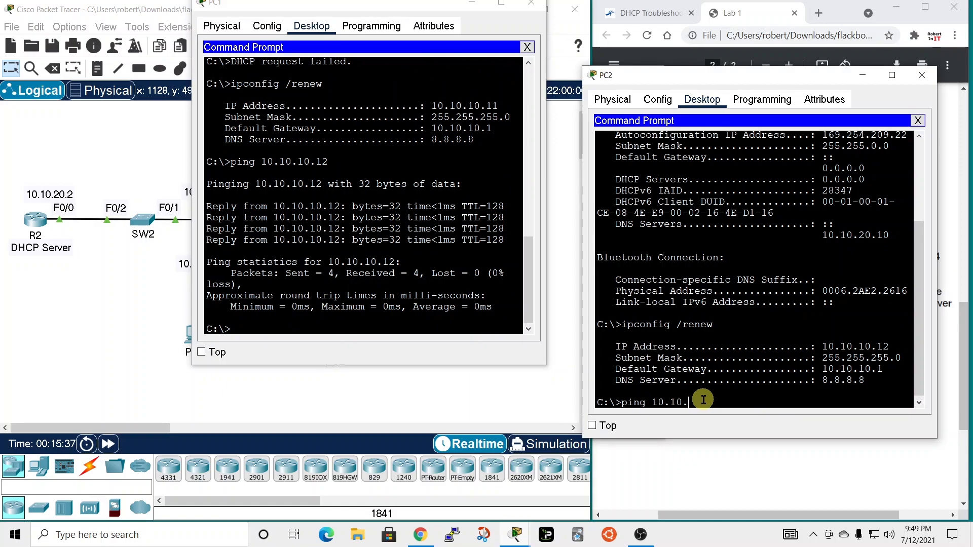
pyautogui.write('10.11')
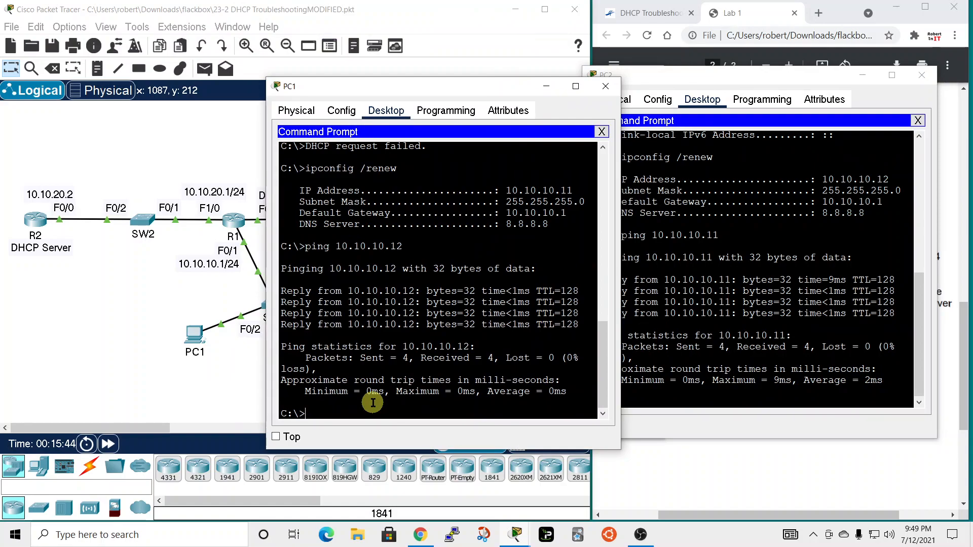
# Ping the ISP at 203.0.113.201 from PC1, getting replies after initial timeouts.
pyautogui.write('ping 203.0.113.201')
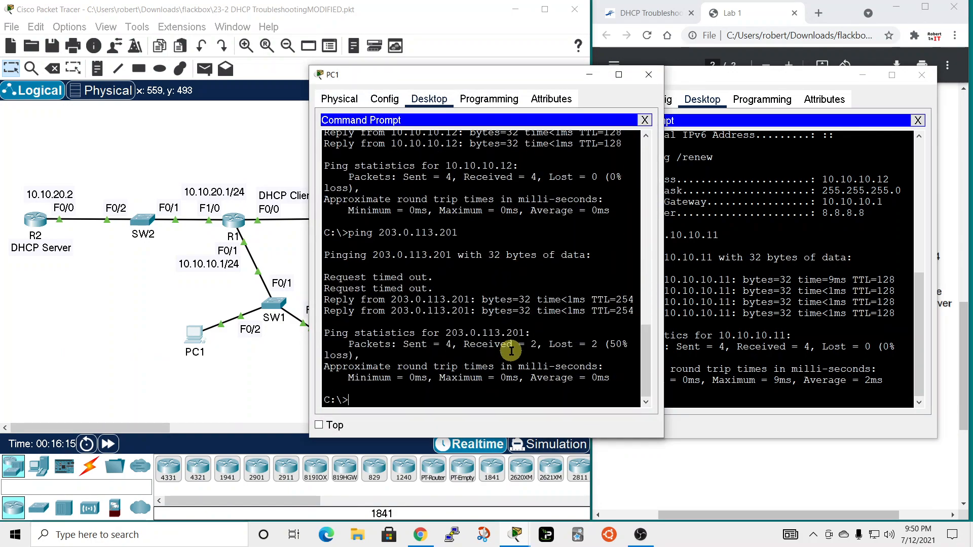
pyautogui.doubleClick(421, 311)
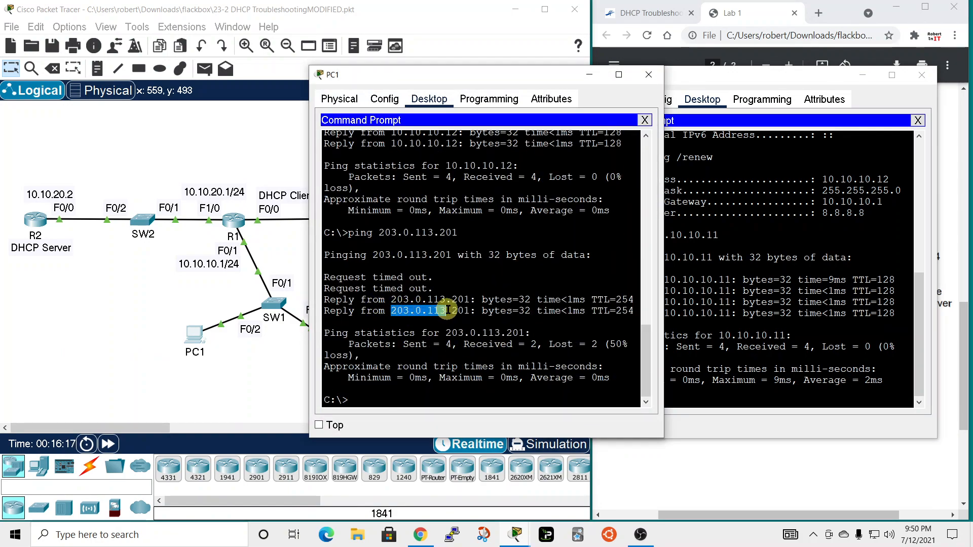
pyautogui.rightClick(443, 310)
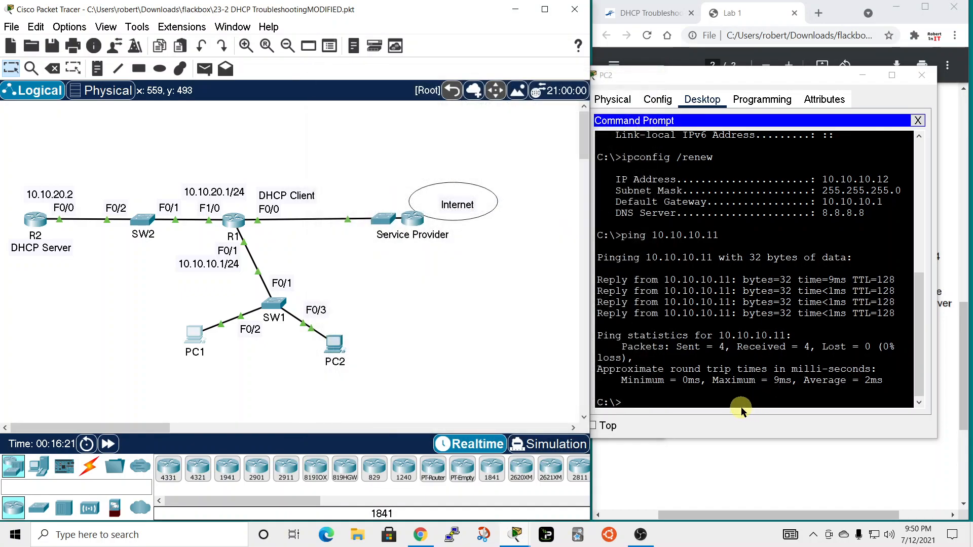
# Ping 203.0.113.201 from PC2, confirming it also reaches the ISP.
pyautogui.write('ping')
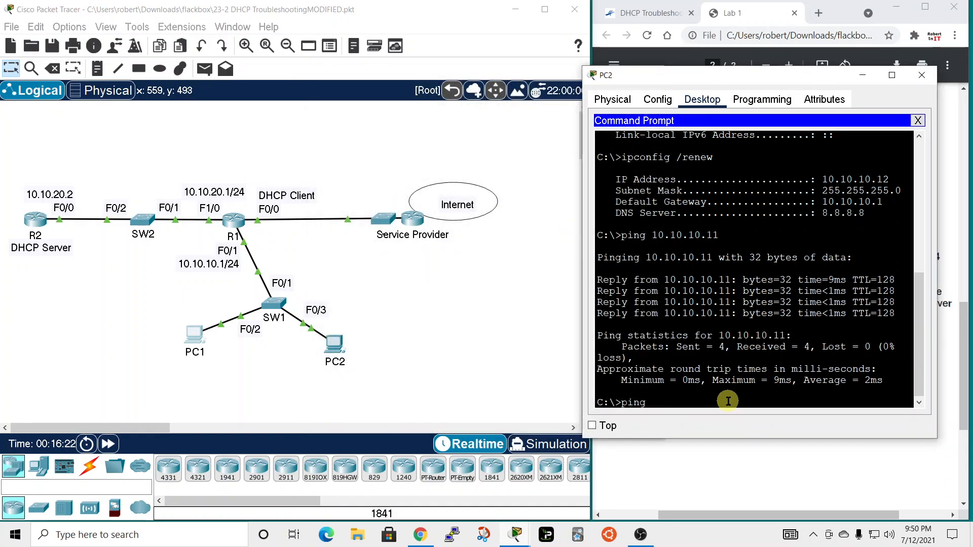
pyautogui.write('203.0.113.201')
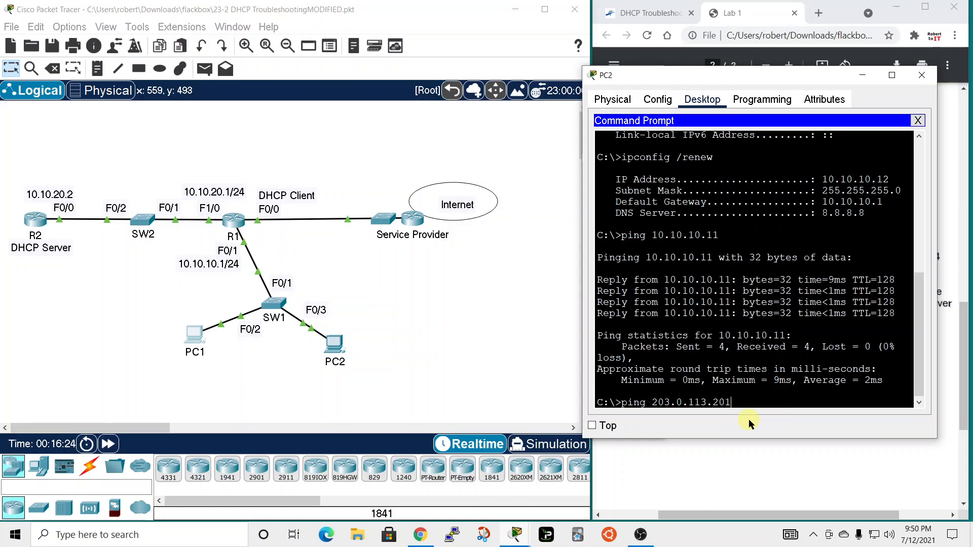
pyautogui.press('enter')
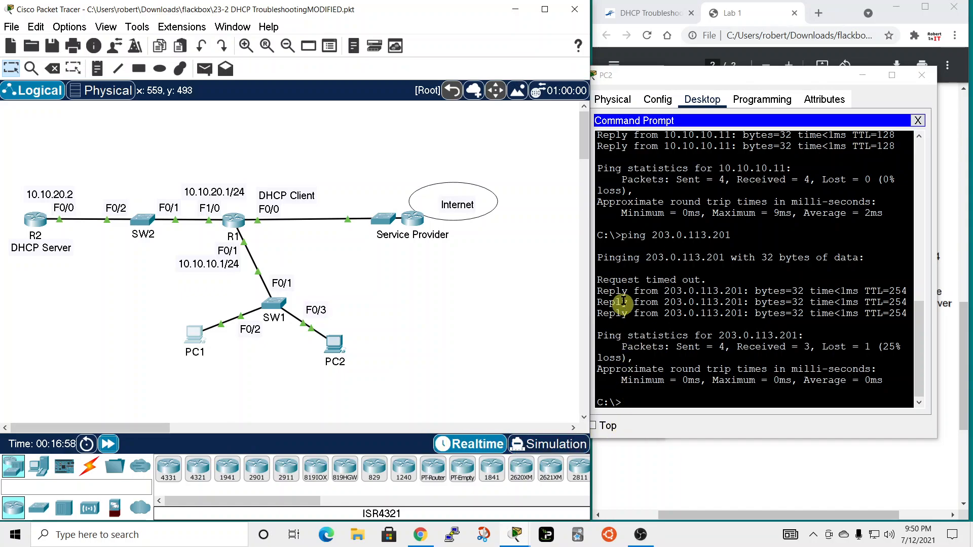
# Move PC2's prompt aside to reveal the topology and the DHCP Troubleshooting task text.
pyautogui.moveTo(596, 290); pyautogui.dragTo(874, 313)
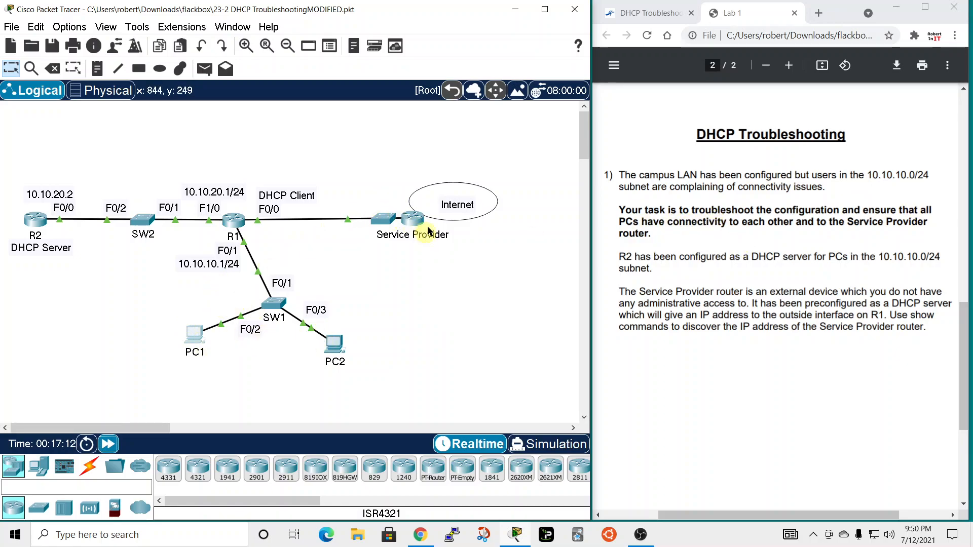
pyautogui.moveTo(357, 345)
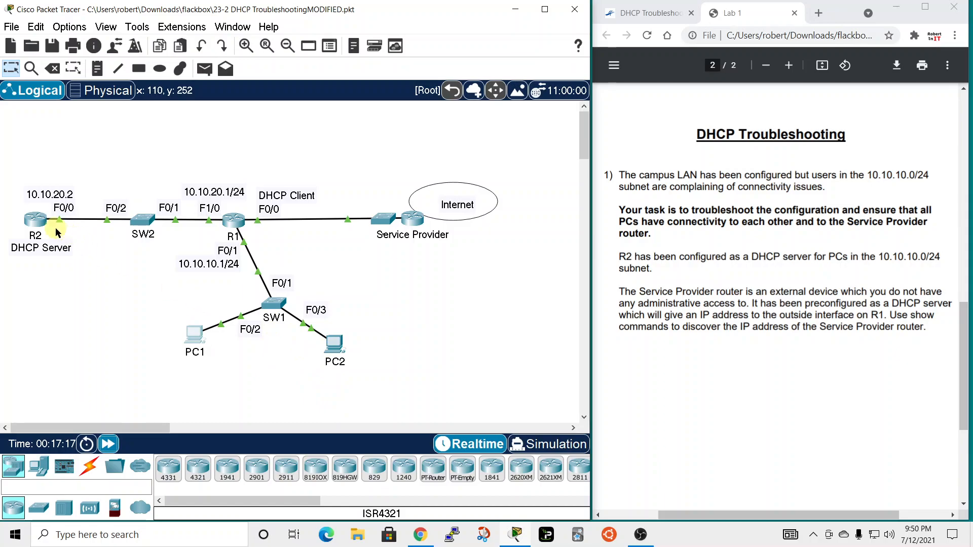
pyautogui.moveTo(3, 236)
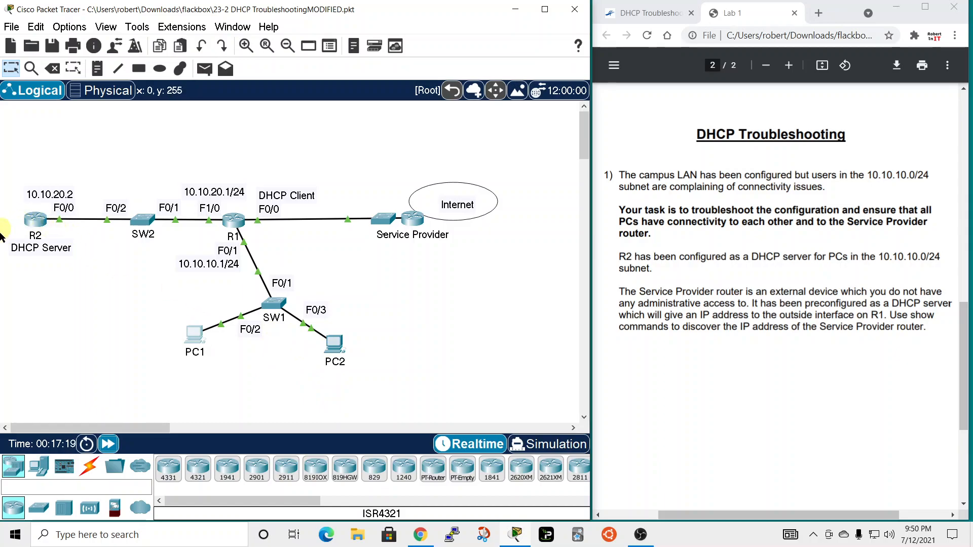